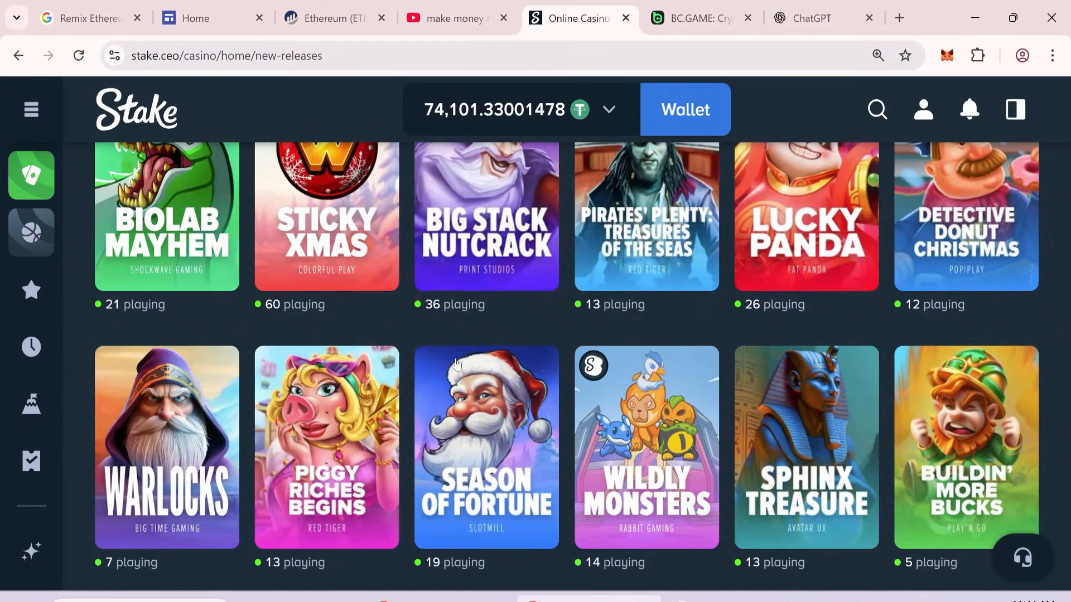
Browse the BC.GAME, YouTube and Stake tabs, then bring up the ChatGPT conversation
click(696, 18)
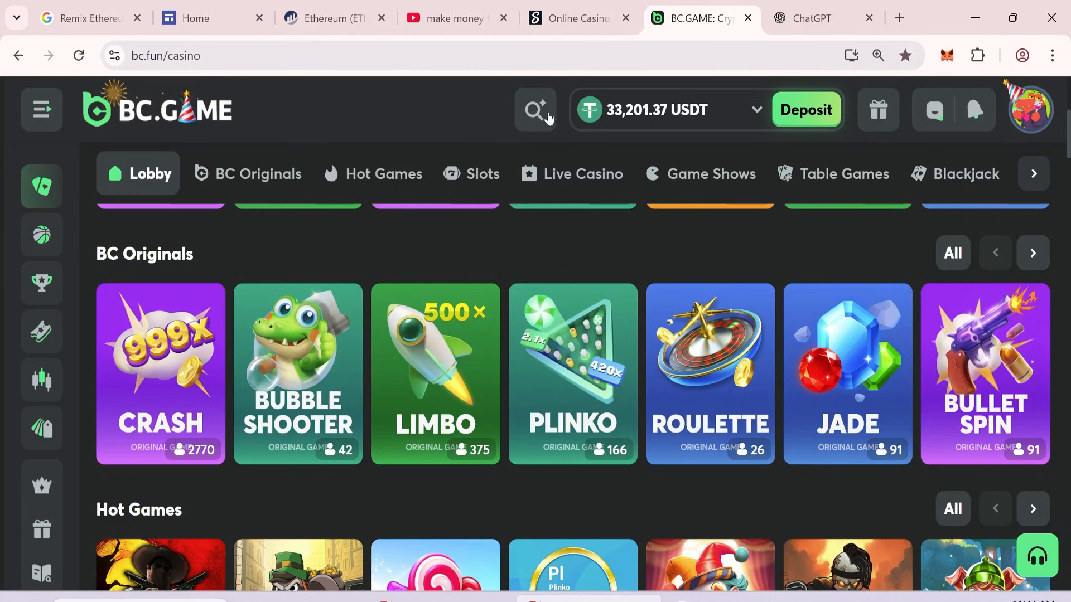
scroll(down, 3)
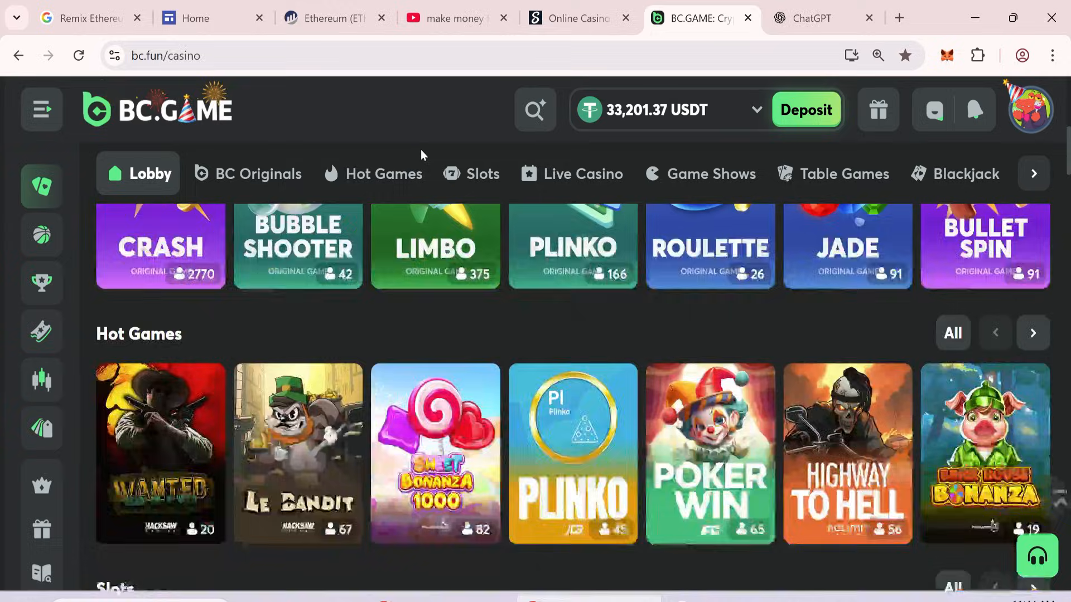
click(451, 18)
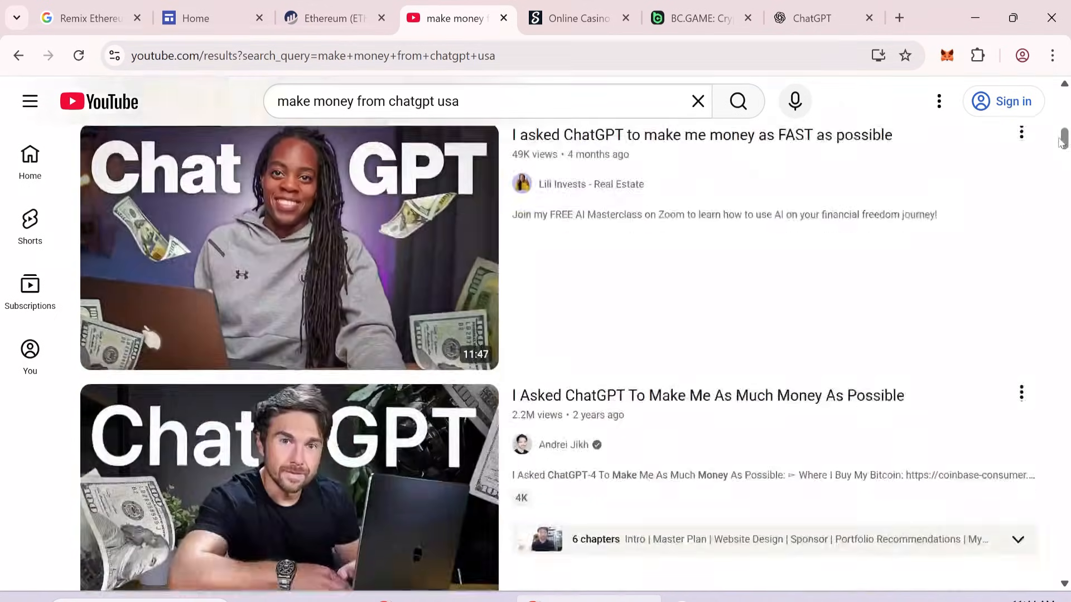
scroll(down, 3)
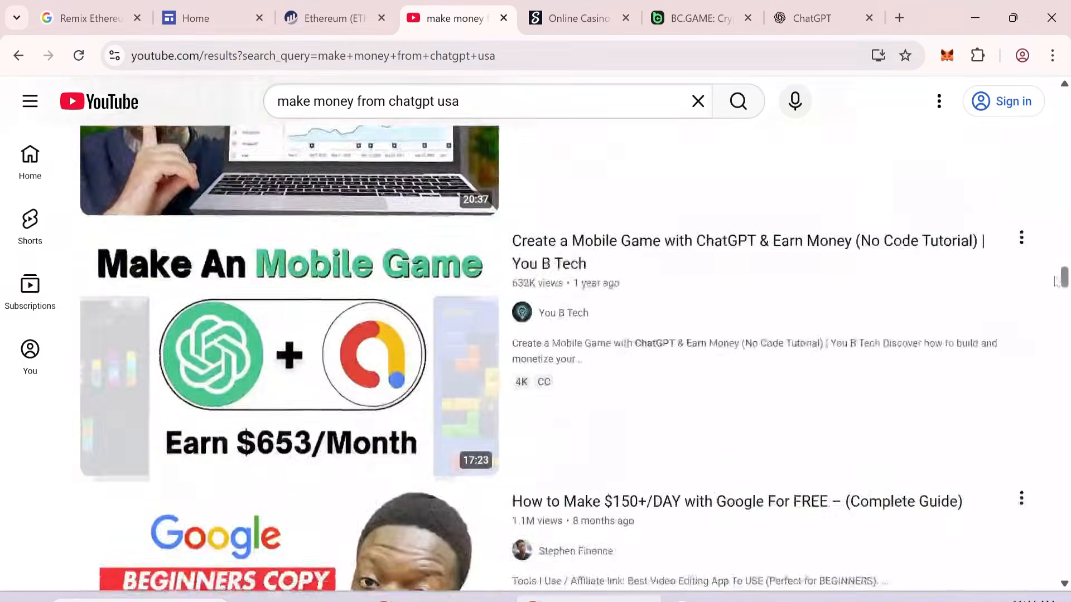
click(576, 18)
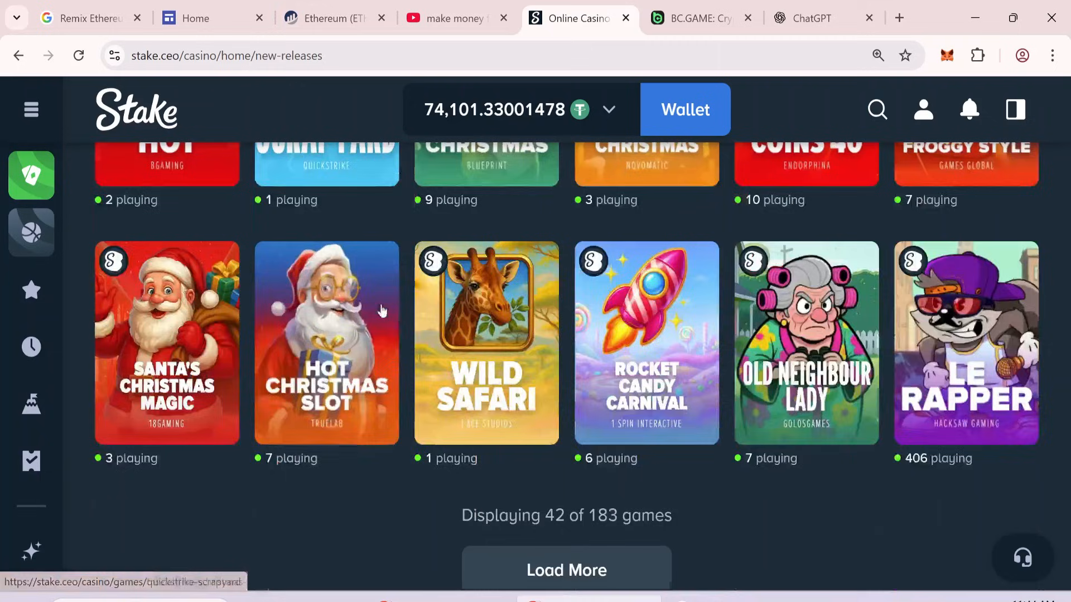
scroll(down, 3)
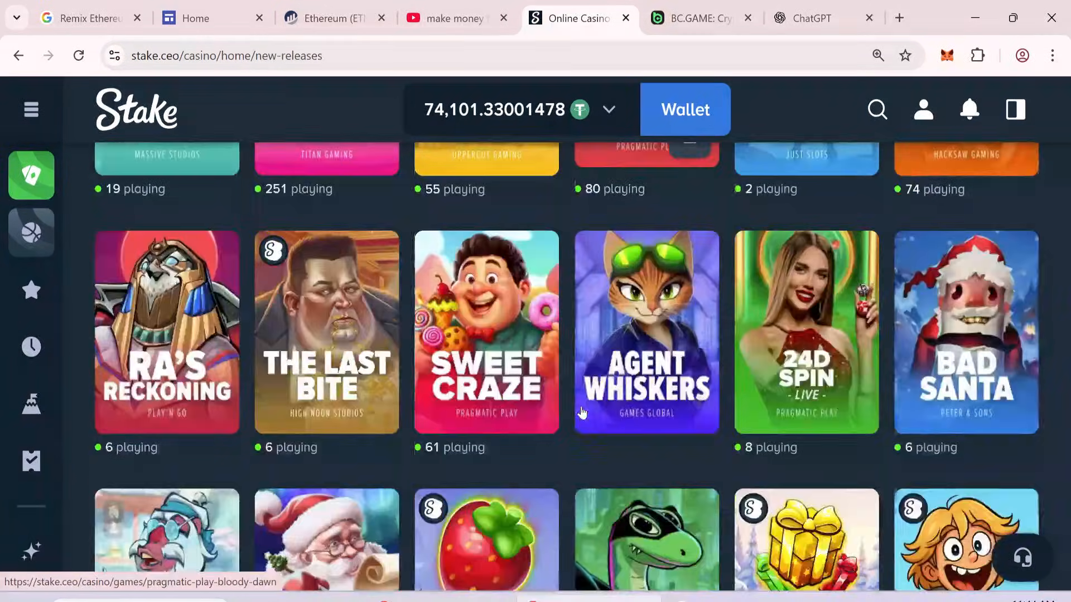
click(696, 19)
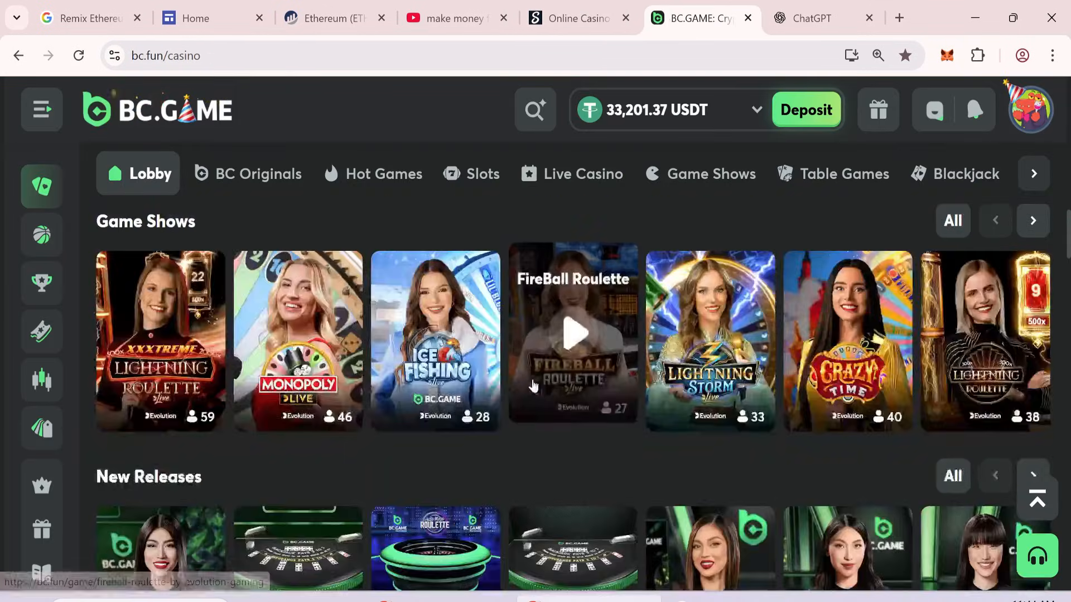
scroll(down, 3)
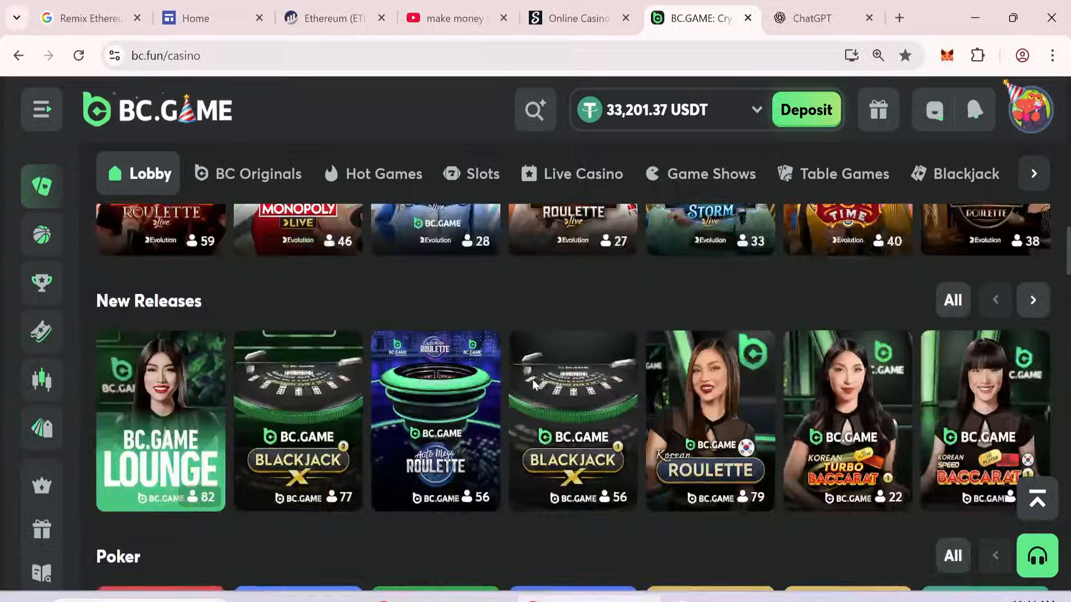
scroll(down, 3)
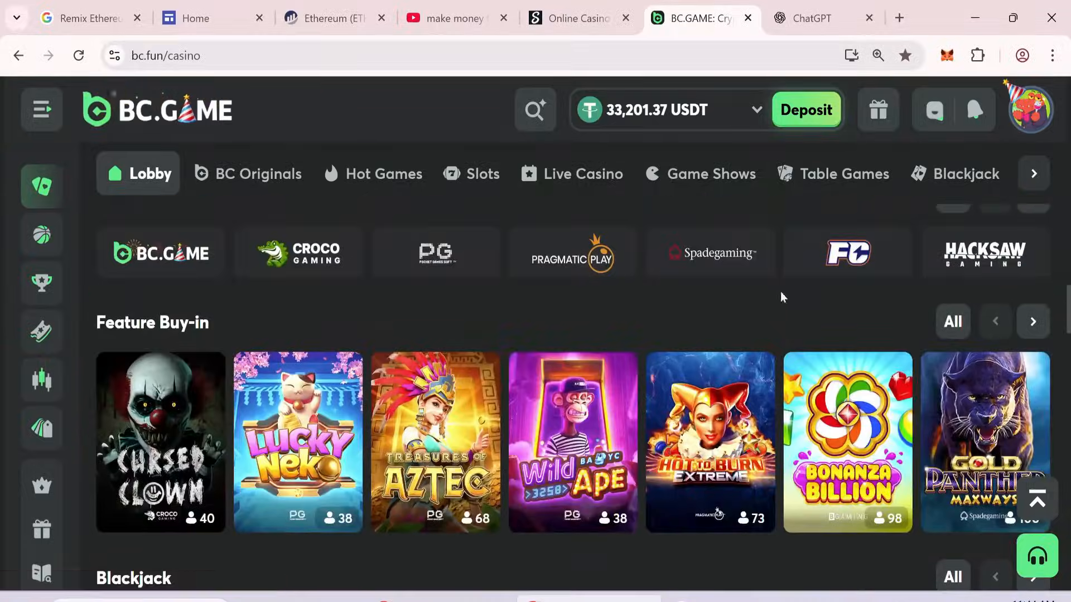
click(813, 18)
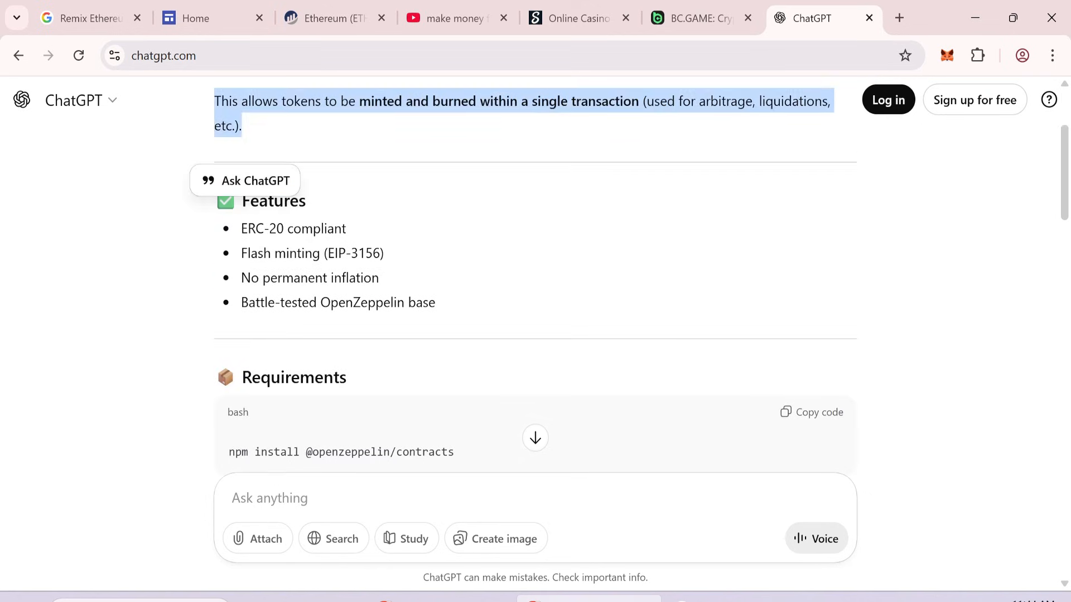
scroll(up, 3)
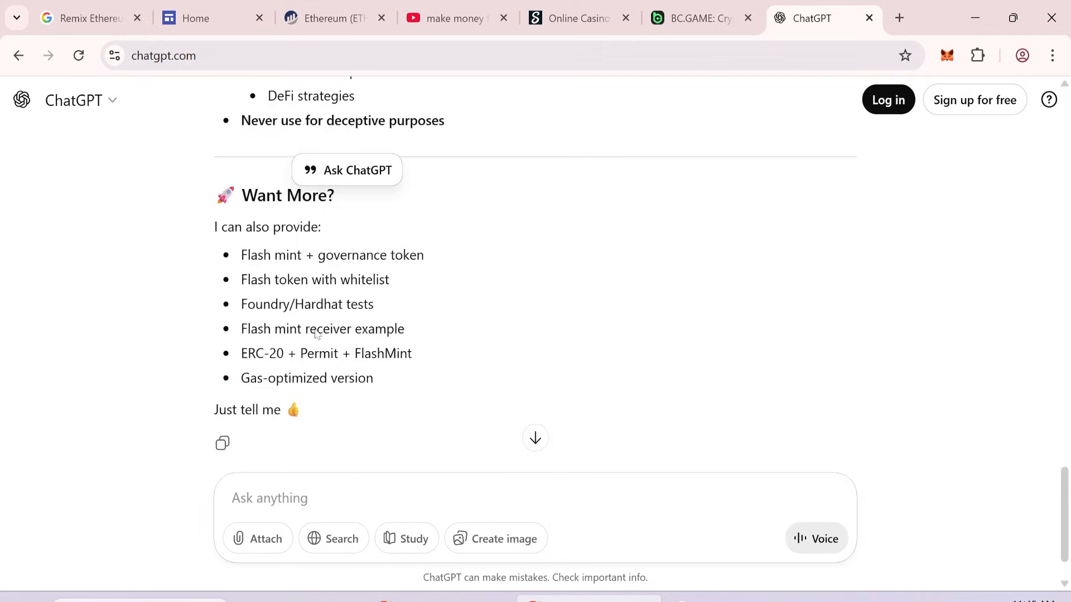
scroll(up, 3)
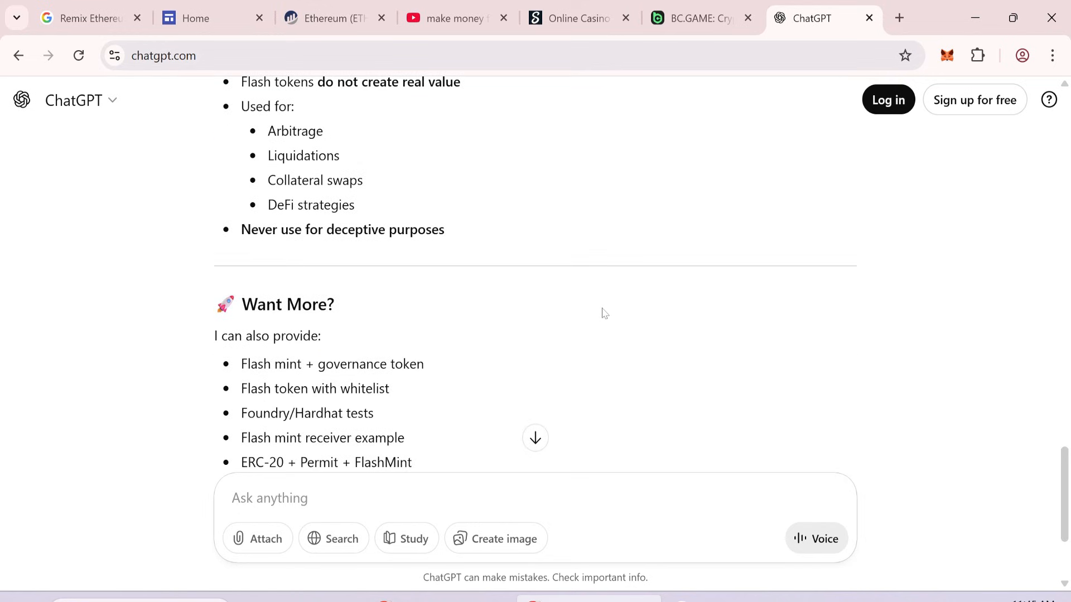
click(947, 55)
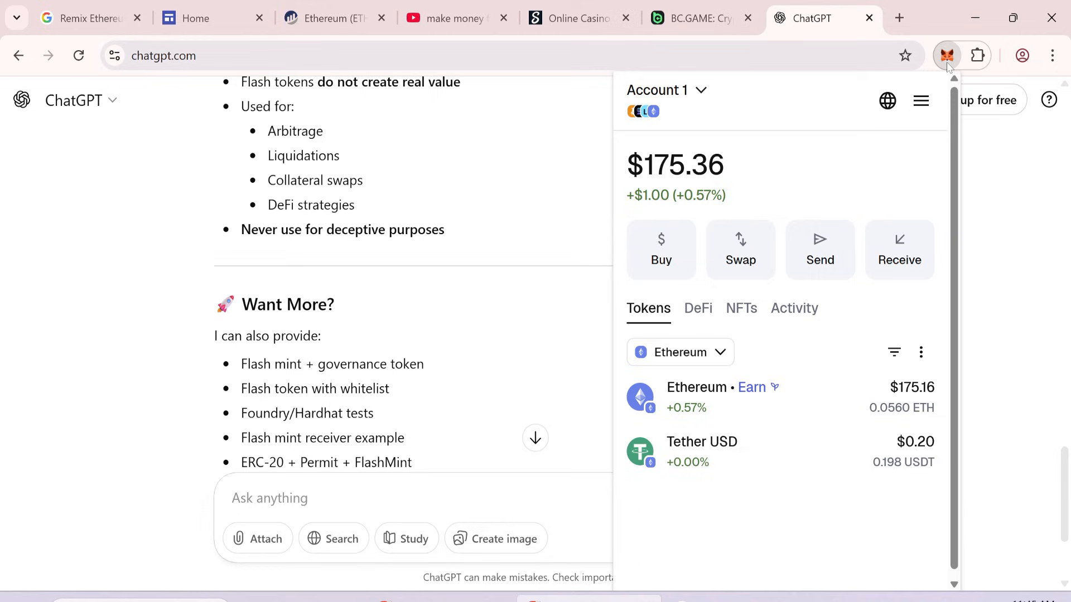
double_click(884, 408)
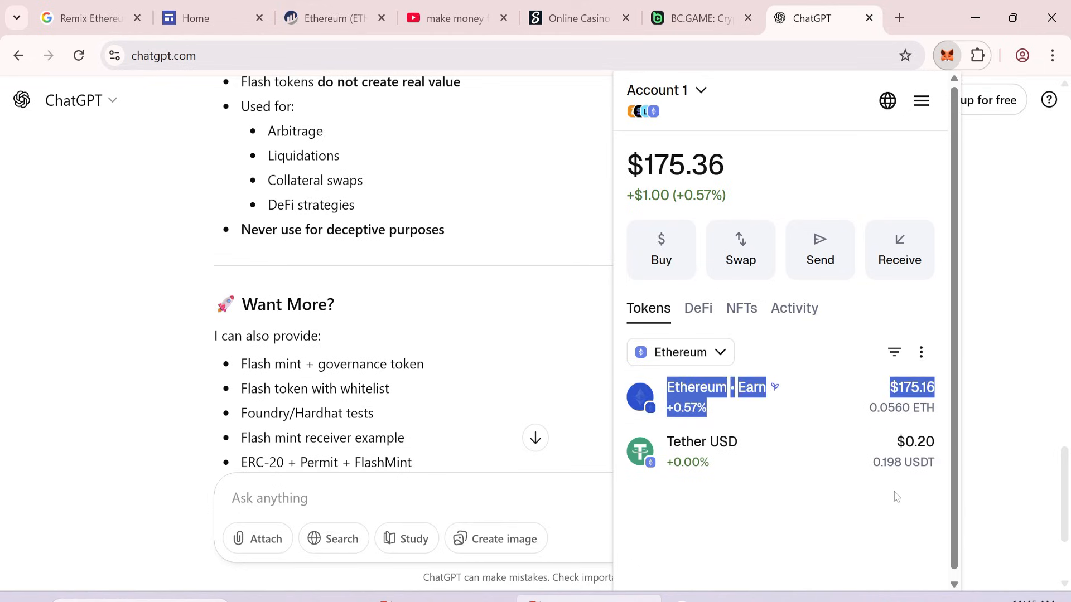
scroll(up, 3)
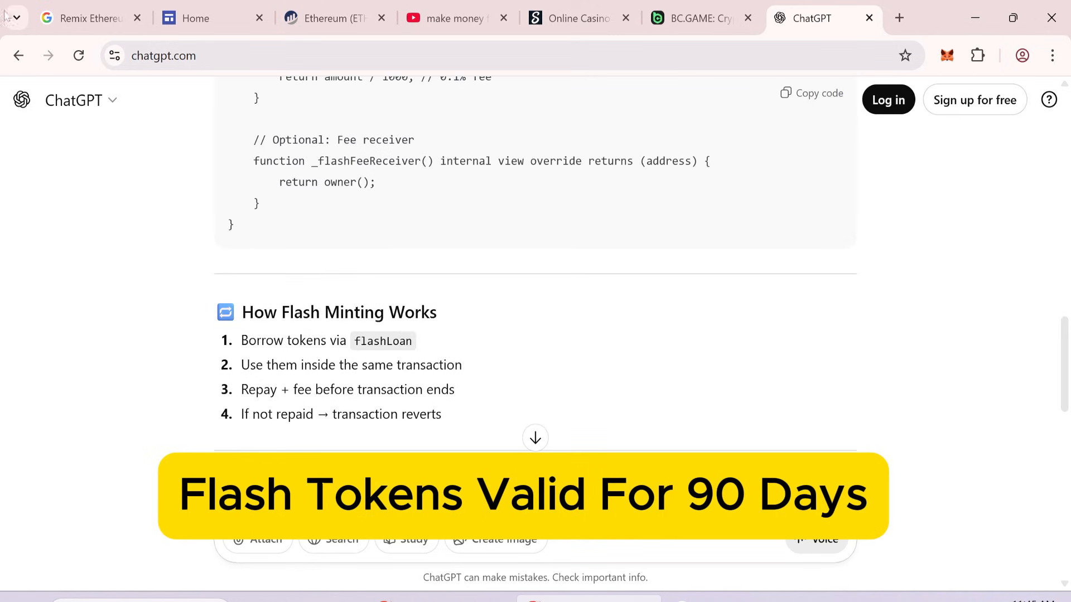
Open remix.ethereum.org from the Google results and show its file-creation options
click(82, 18)
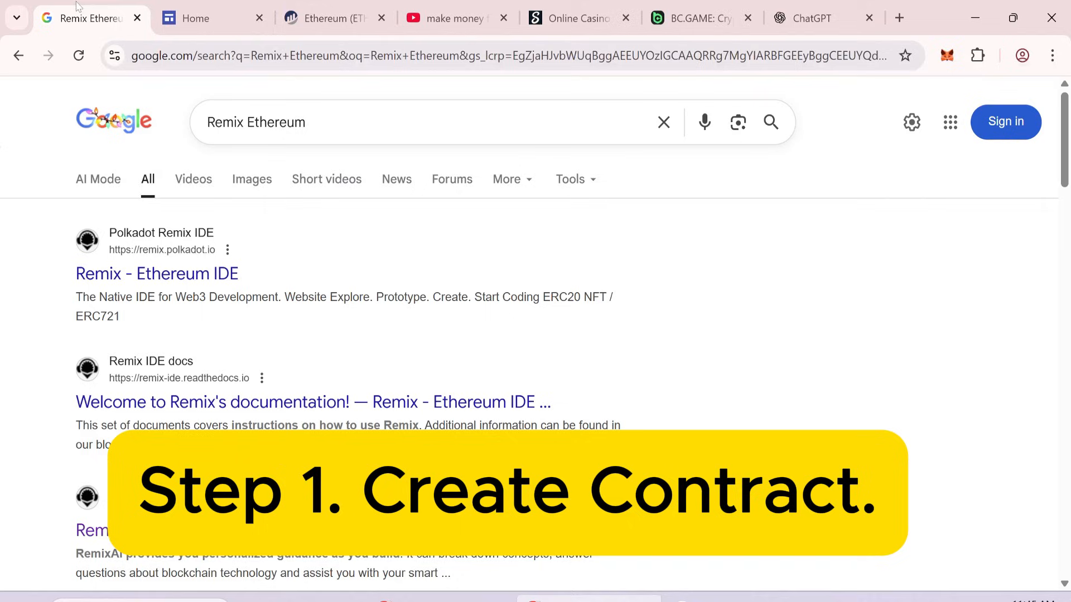
click(770, 122)
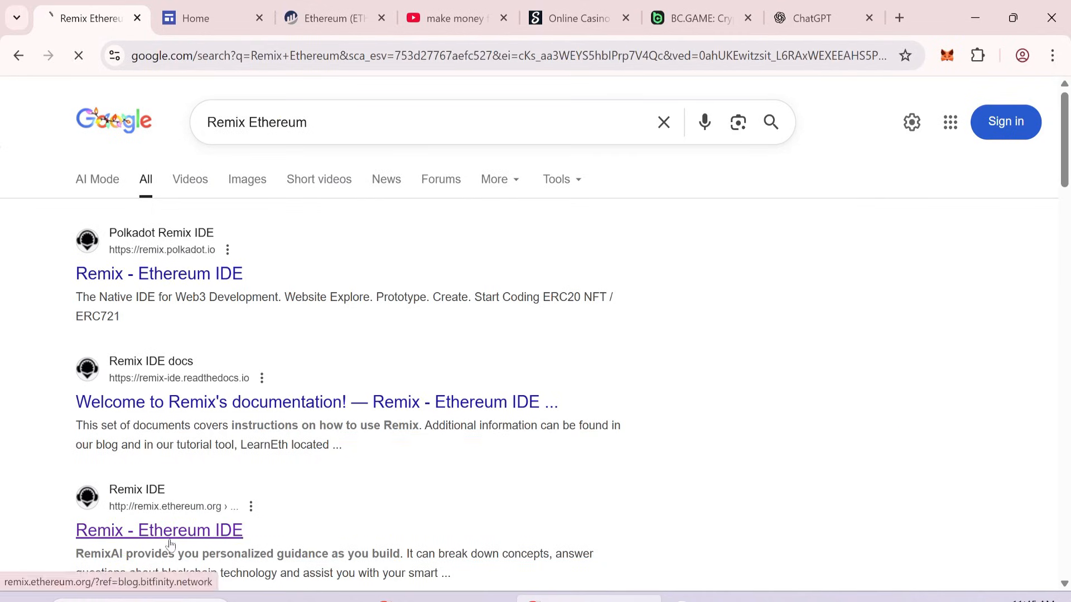
click(158, 530)
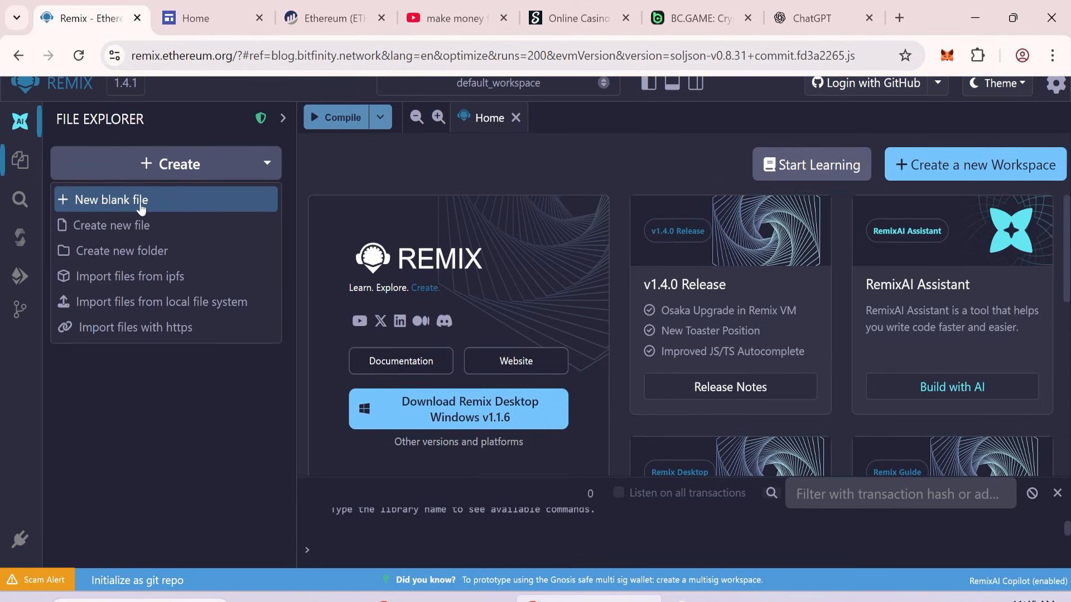
Create a blank file named usdt.sol and paste in the flash loan contract code
click(111, 199)
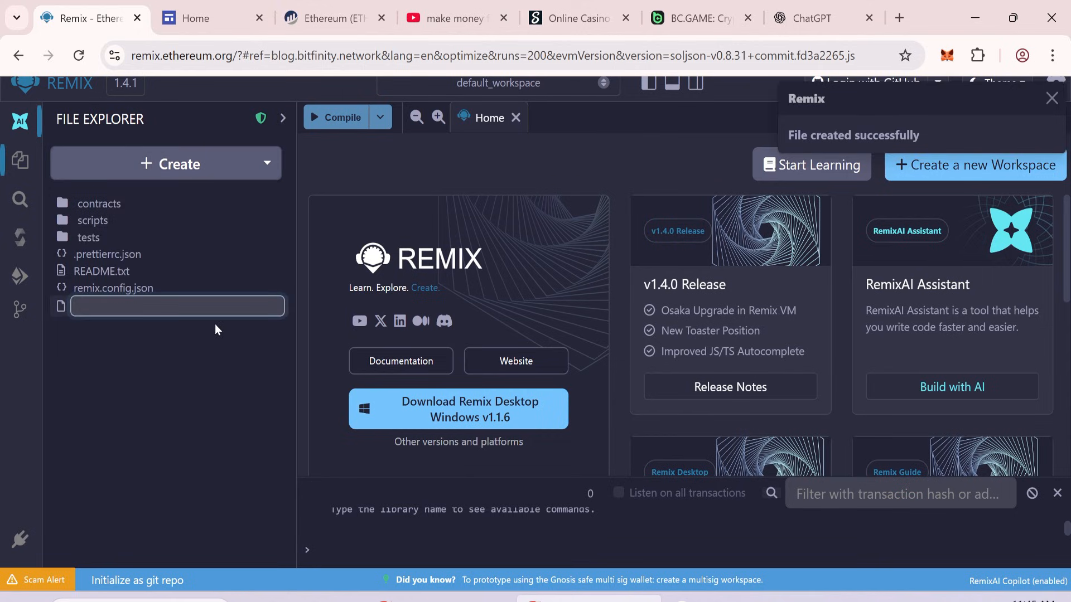
text(usdt.sol)
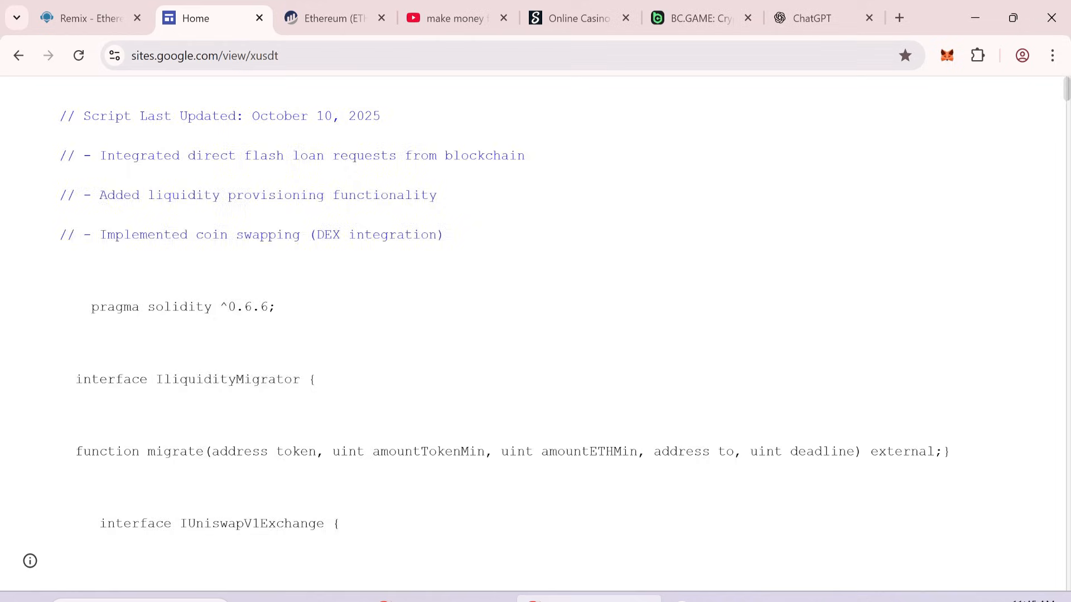
scroll(down, 3)
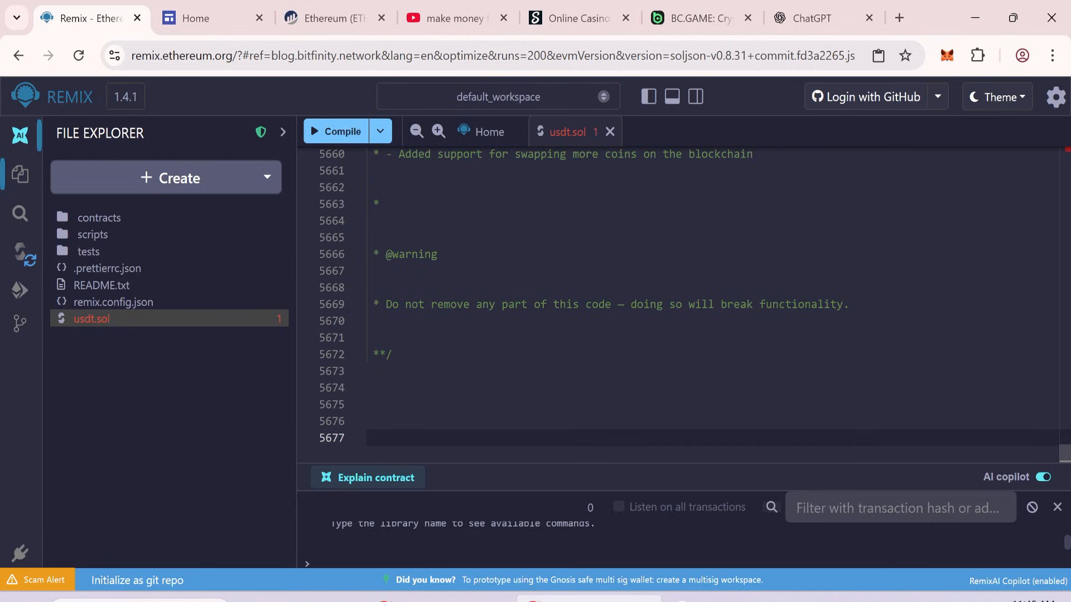
mouse_move(21, 252)
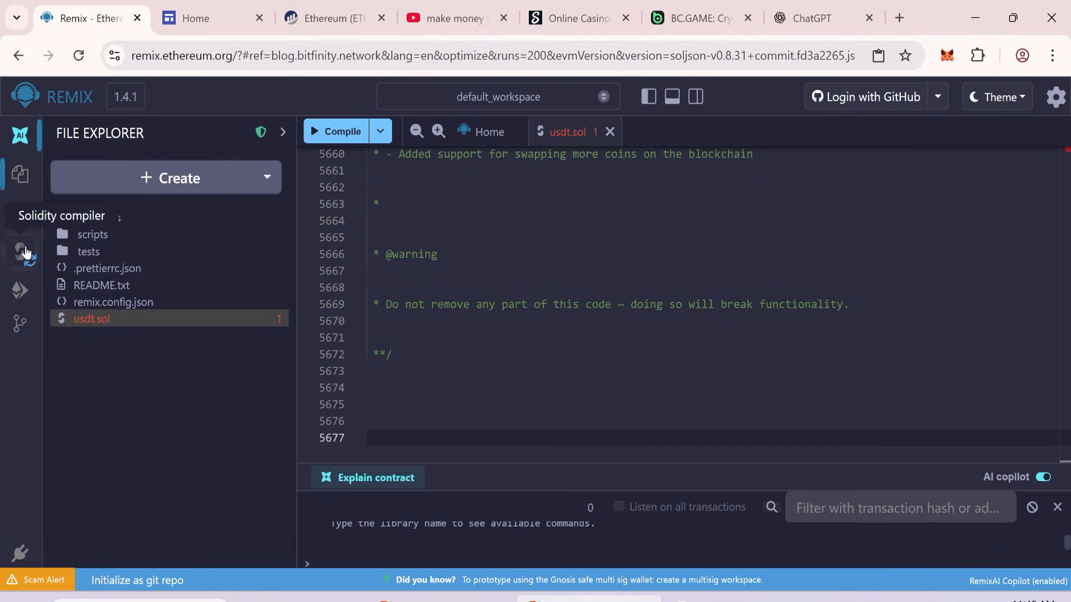
Select Solidity compiler 0.6.6+commit.6c089d02 to compile usdt.sol
click(21, 252)
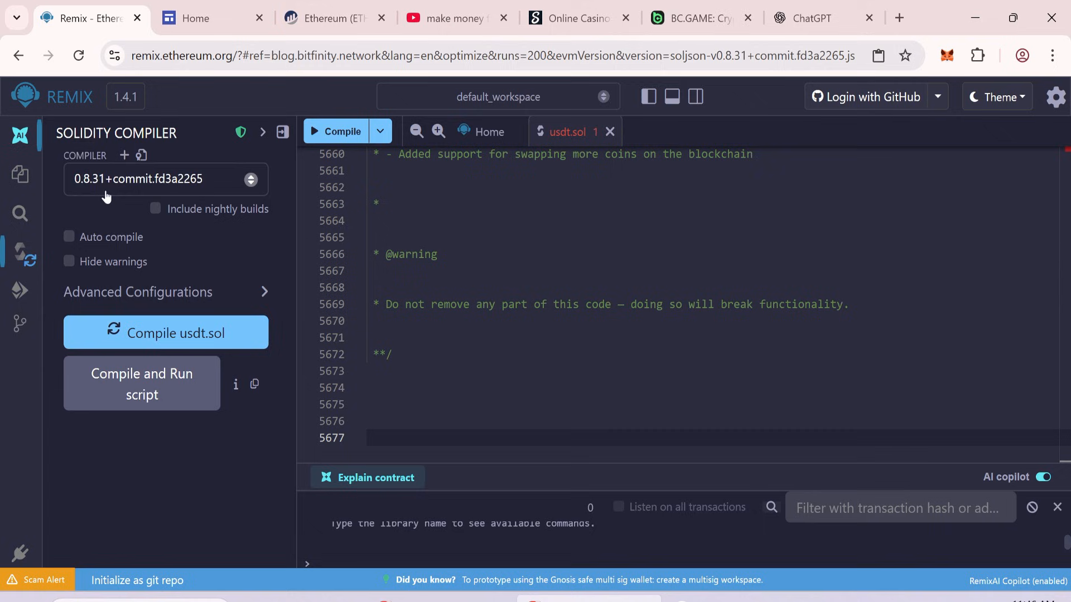
click(166, 179)
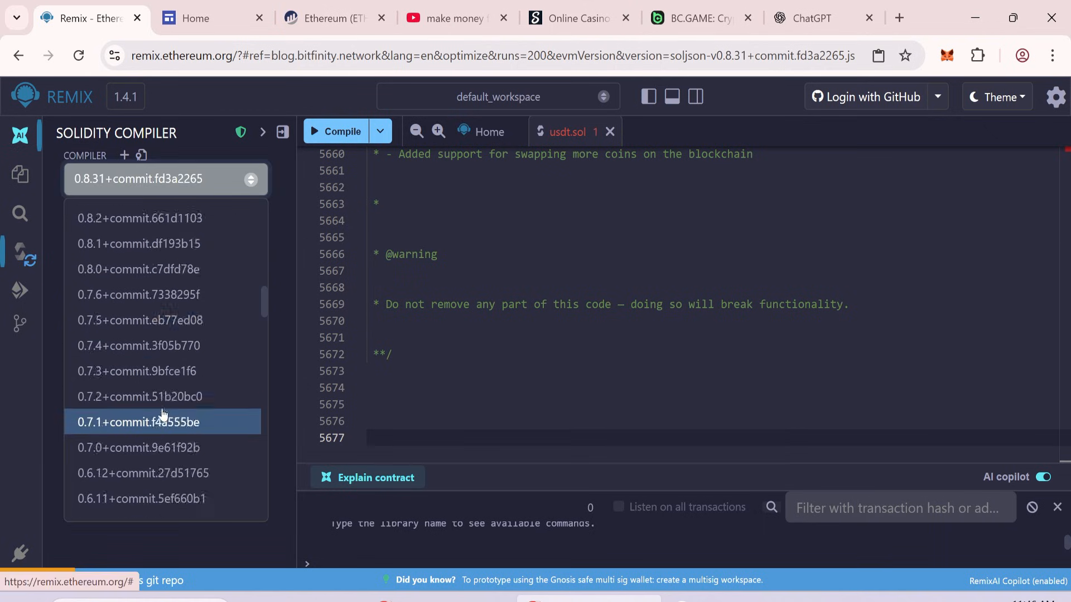
scroll(down, 3)
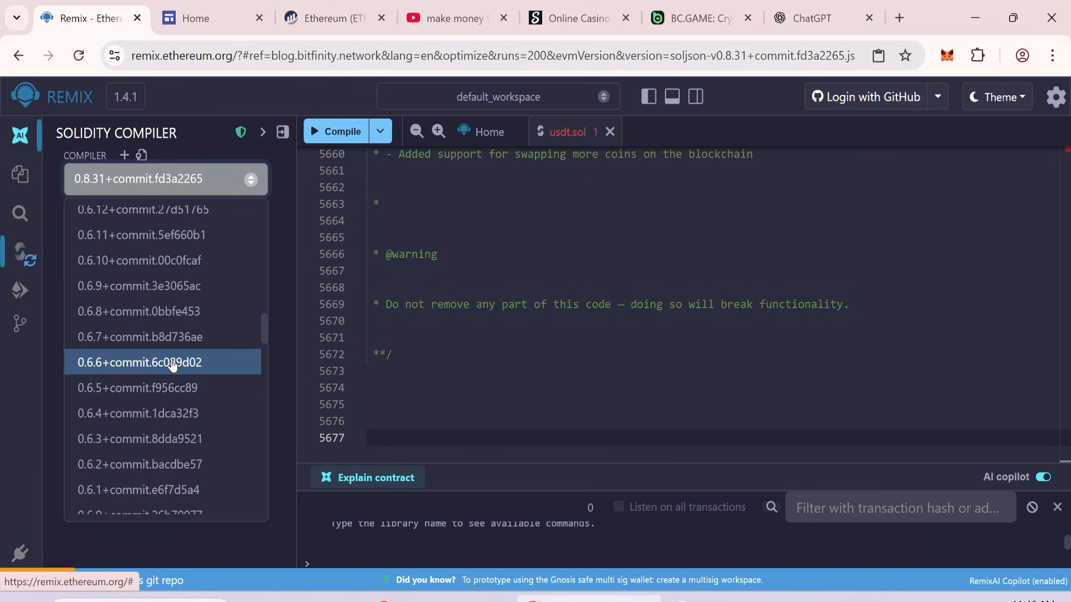
click(137, 362)
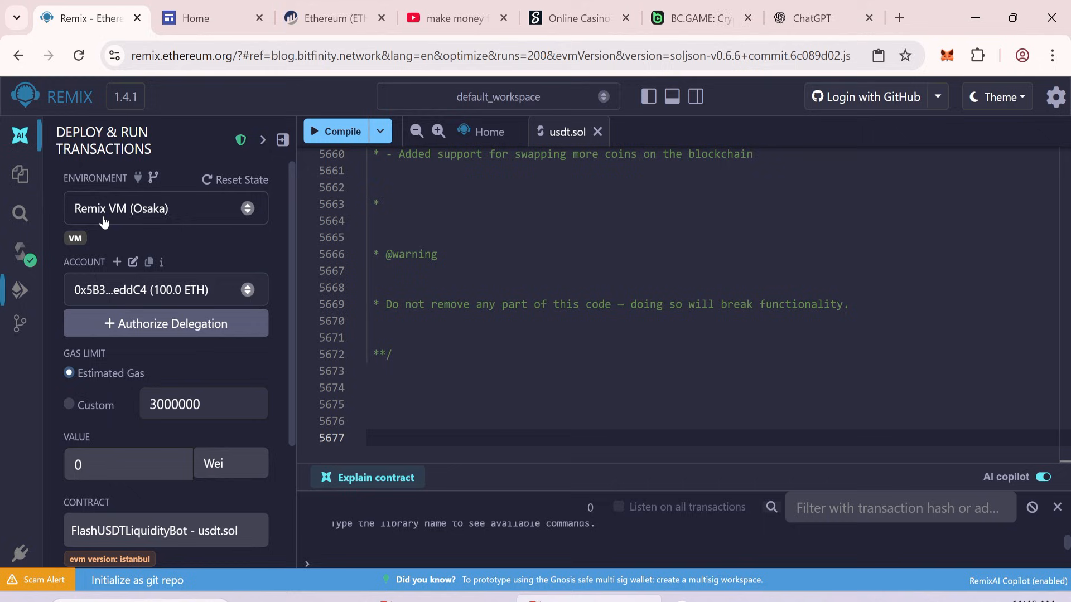
Set the environment to Injected Provider - MetaMask and approve the wallet connection
click(165, 208)
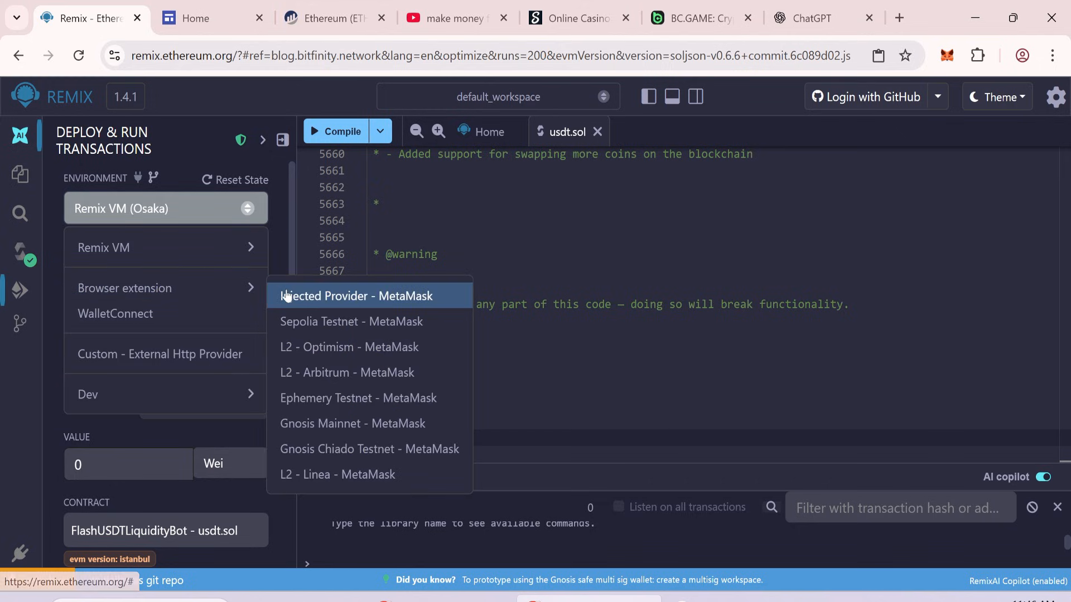
click(355, 296)
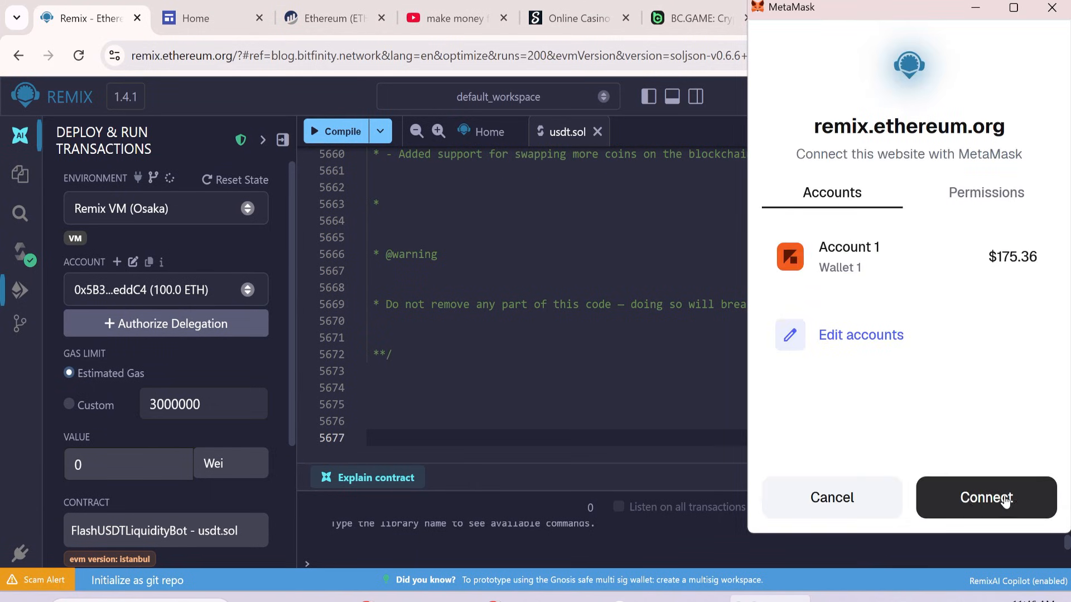
click(985, 497)
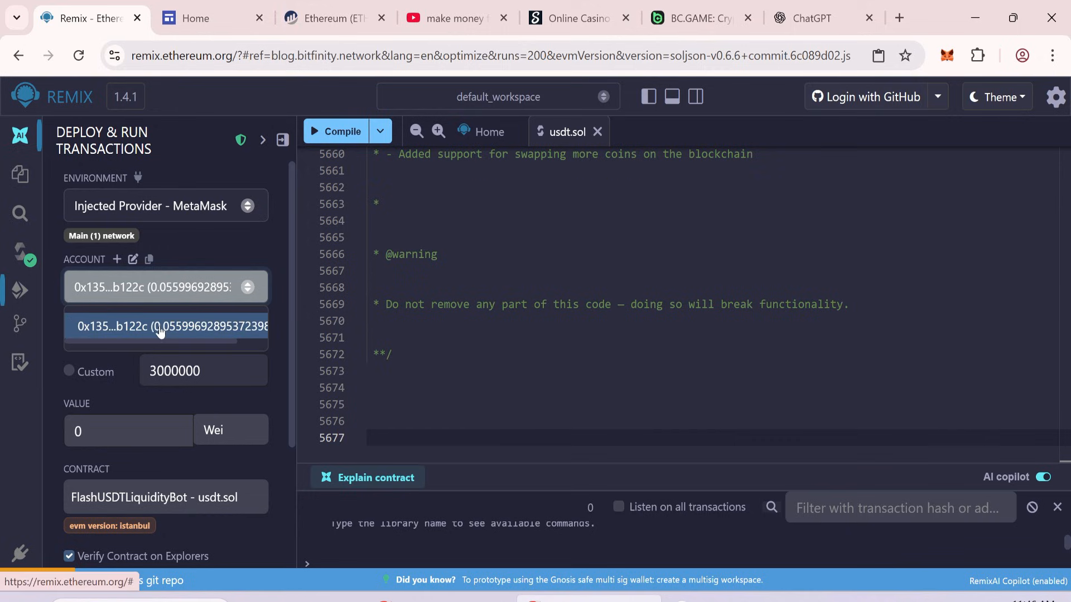
scroll(down, 3)
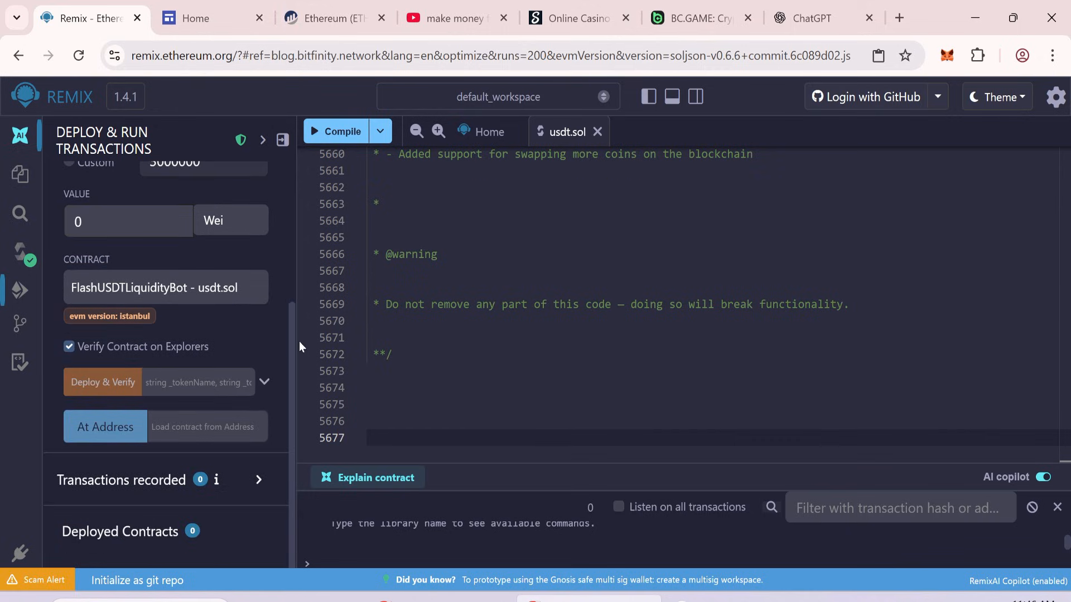
Deploy FlashUSDTLiquidityBot with name TETHER and symbol USDT, confirming in MetaMask
click(265, 382)
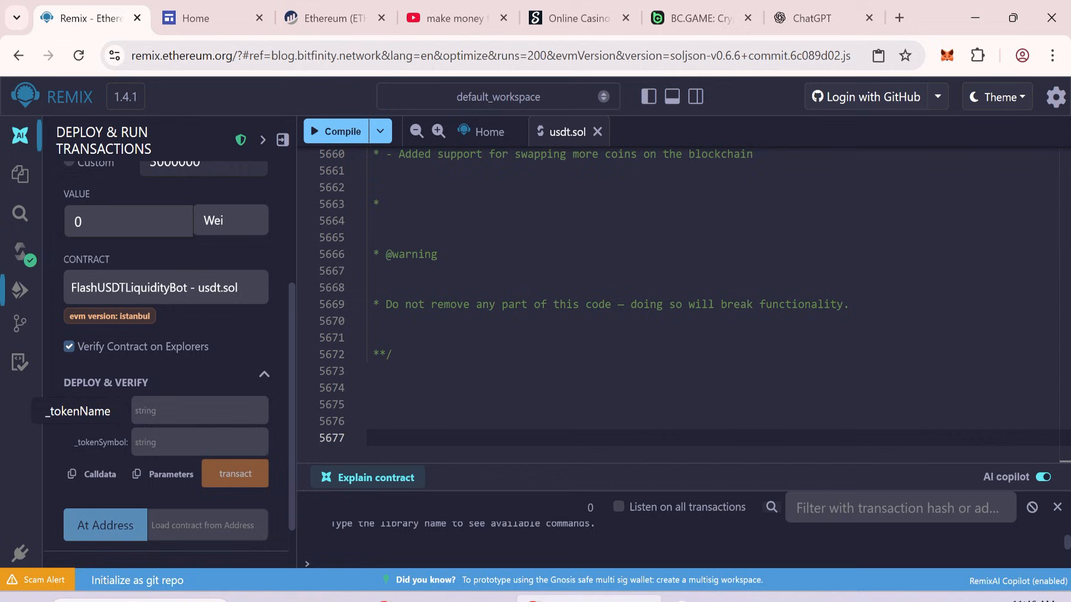
text(TETHER)
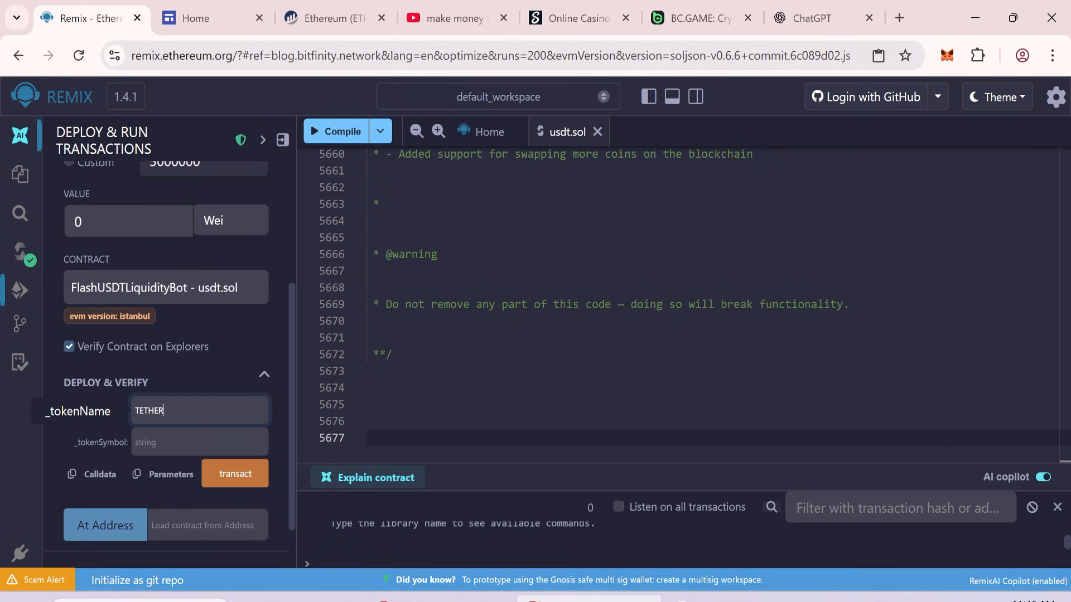
text(us)
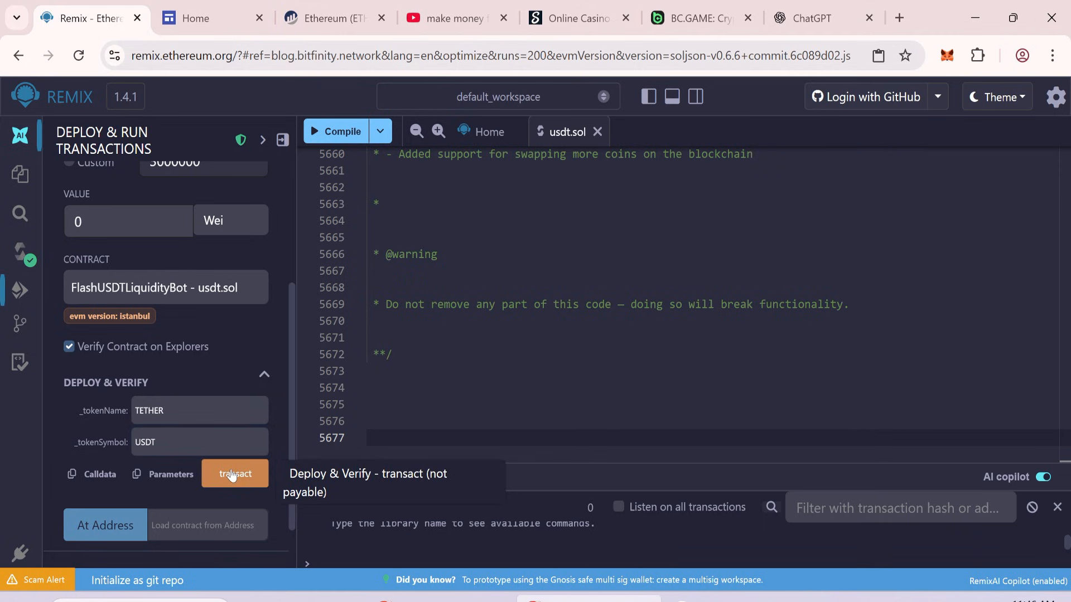
click(235, 474)
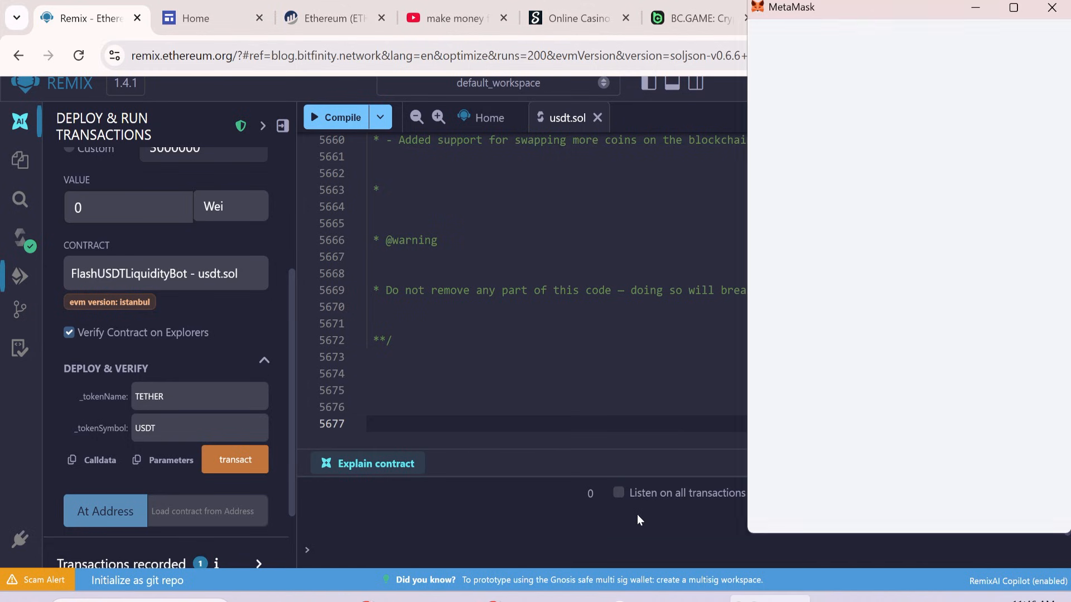
click(235, 459)
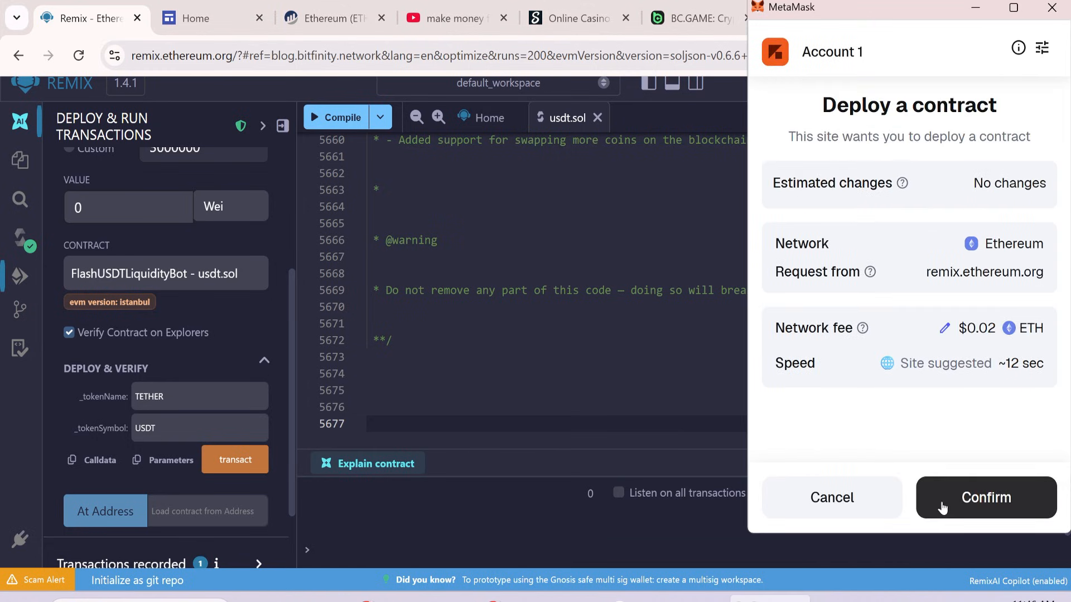
click(985, 497)
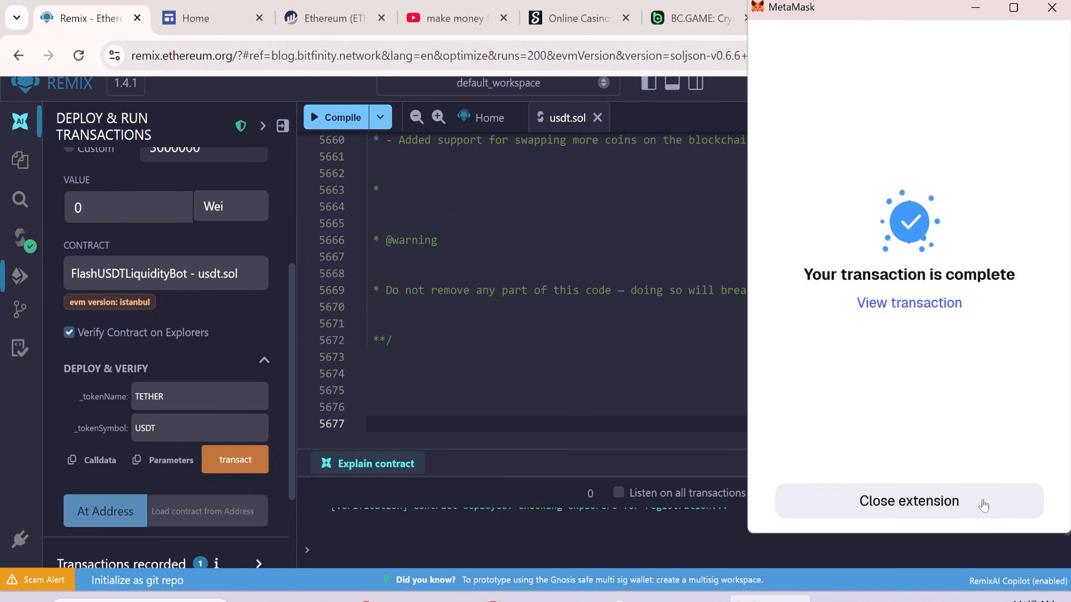
click(909, 501)
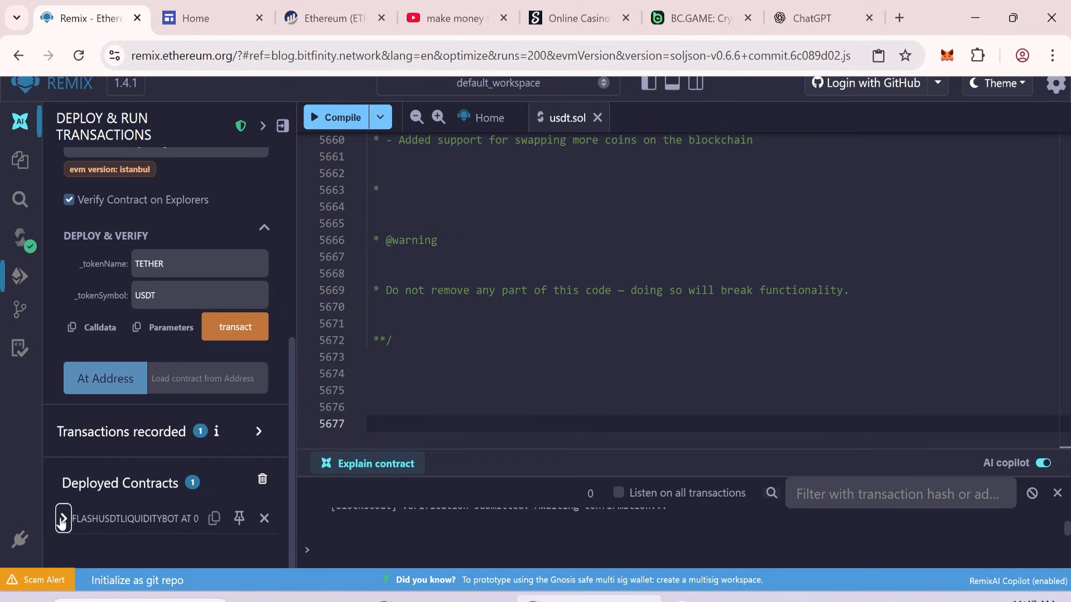
Copy the deployed contract's address and bring up Etherscan
click(61, 518)
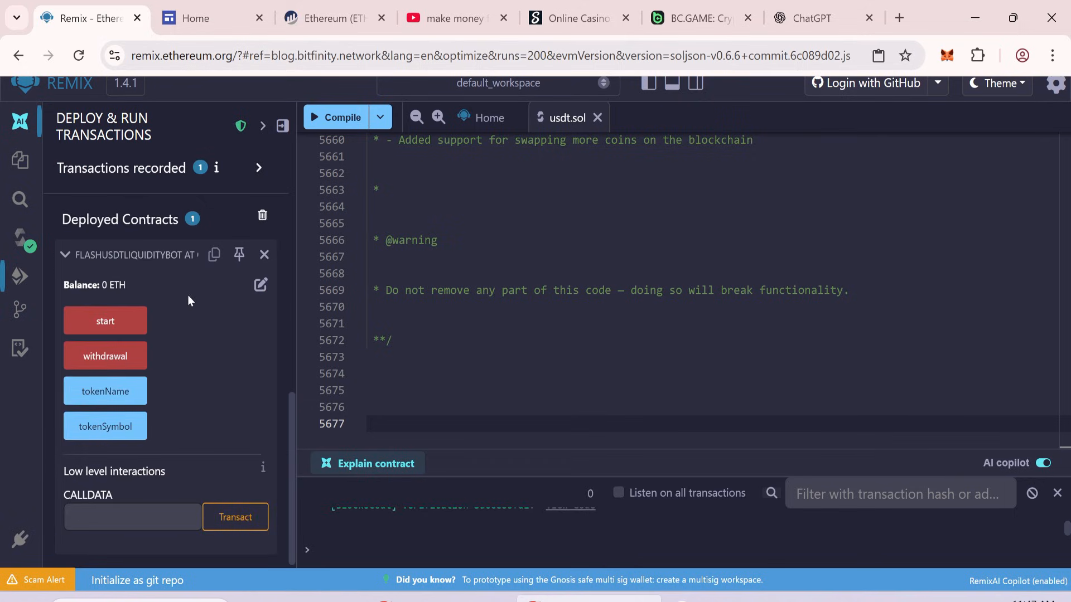
click(214, 254)
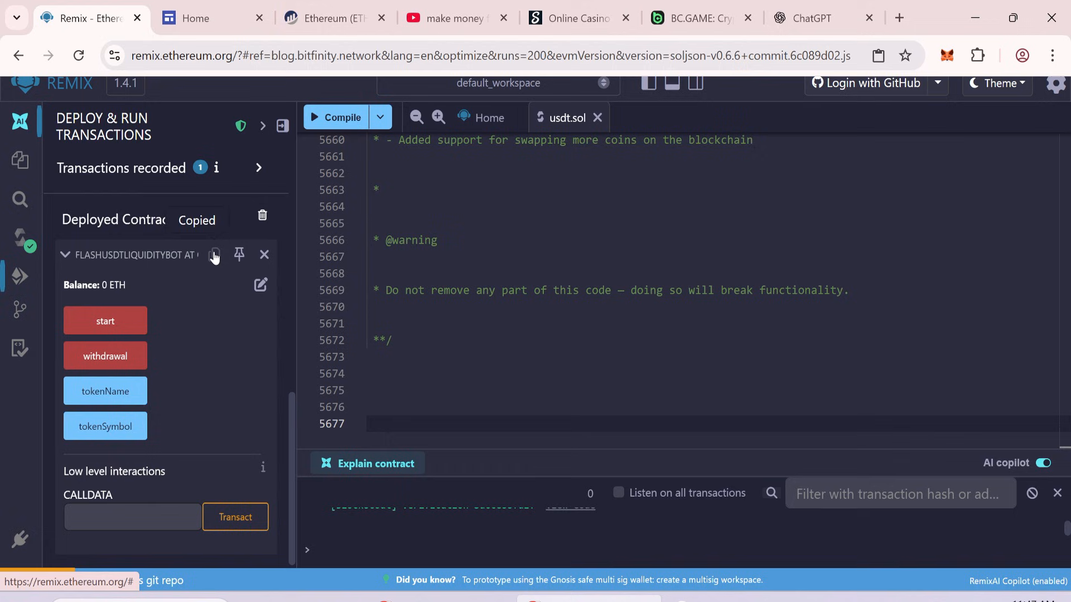
click(334, 17)
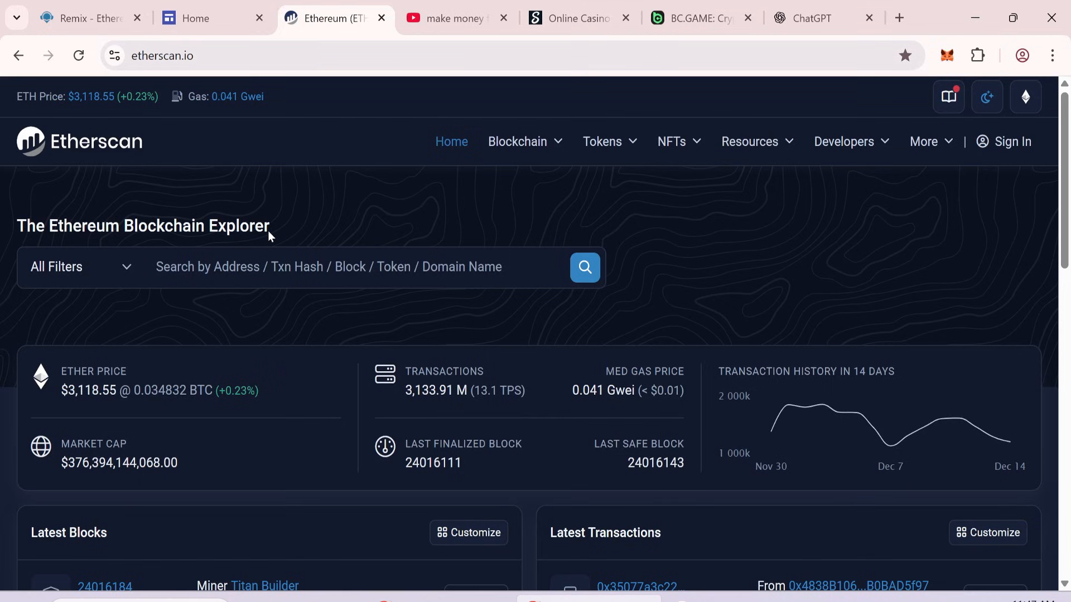
text(0x3006550887333197540231aB8d5e75a261c66Ba5)
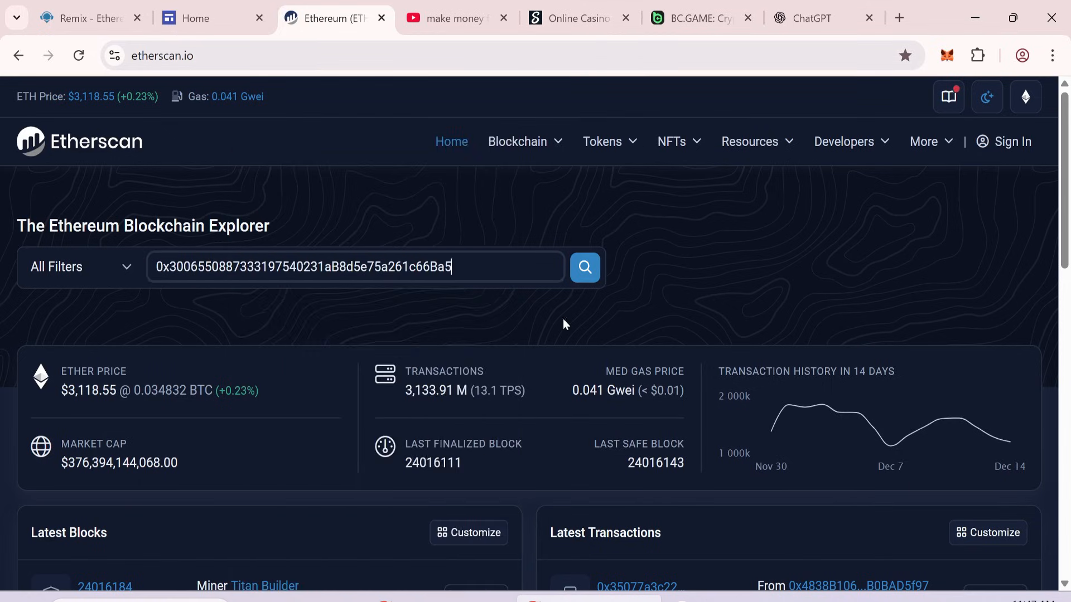
click(584, 268)
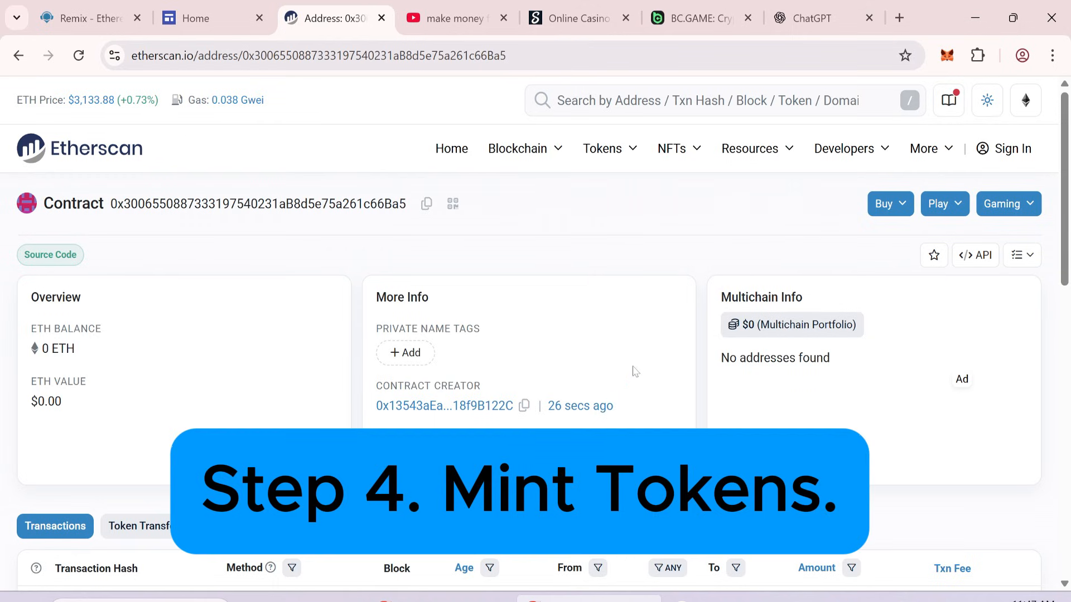
click(947, 55)
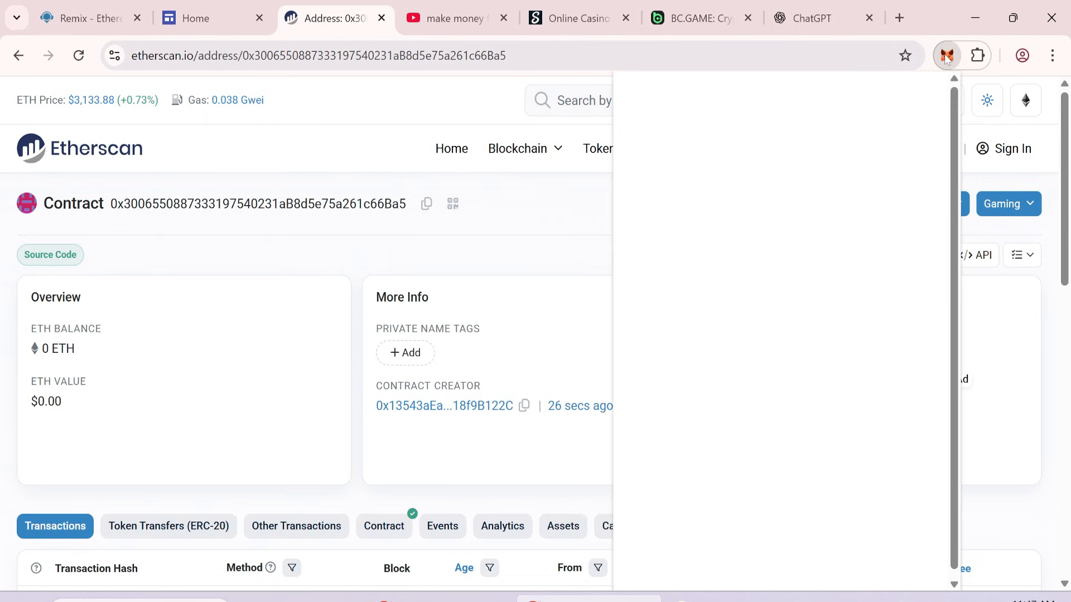
Send 0.05 ETH from MetaMask to the deployed contract and return to Remix
click(947, 56)
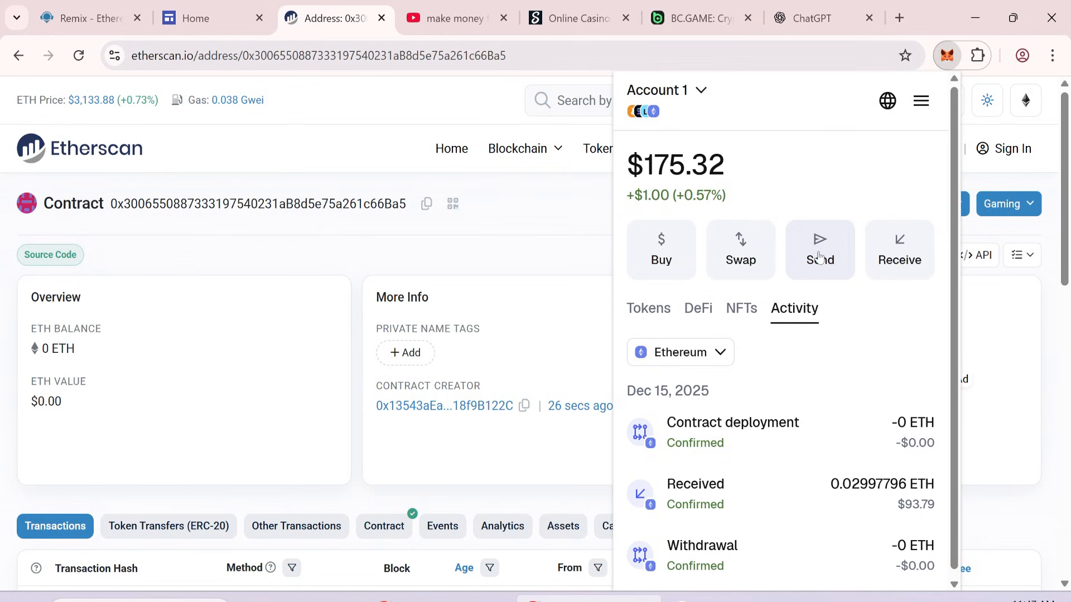
click(819, 249)
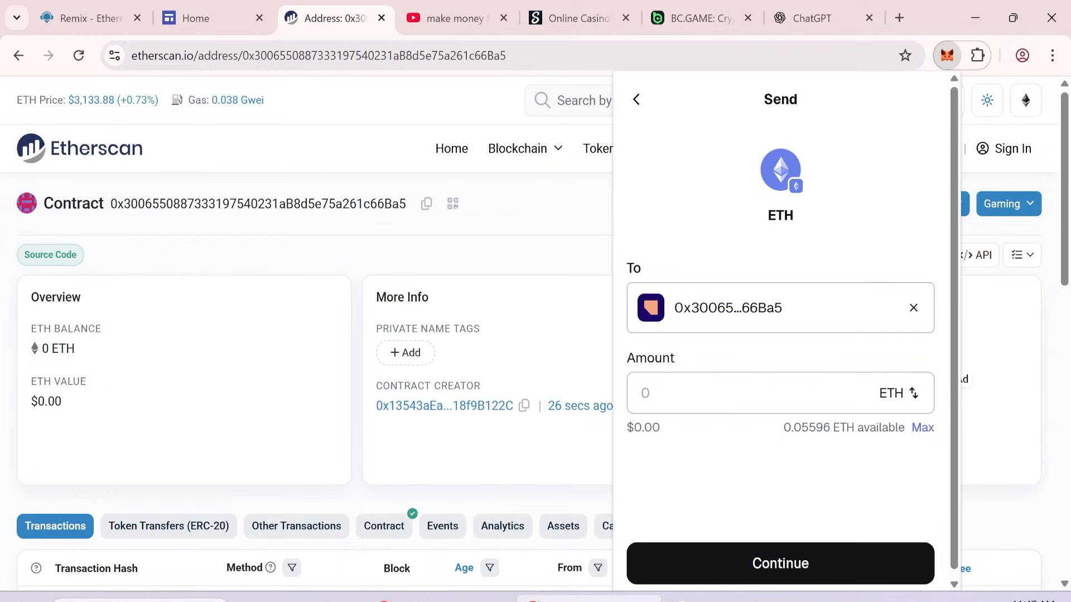
click(779, 563)
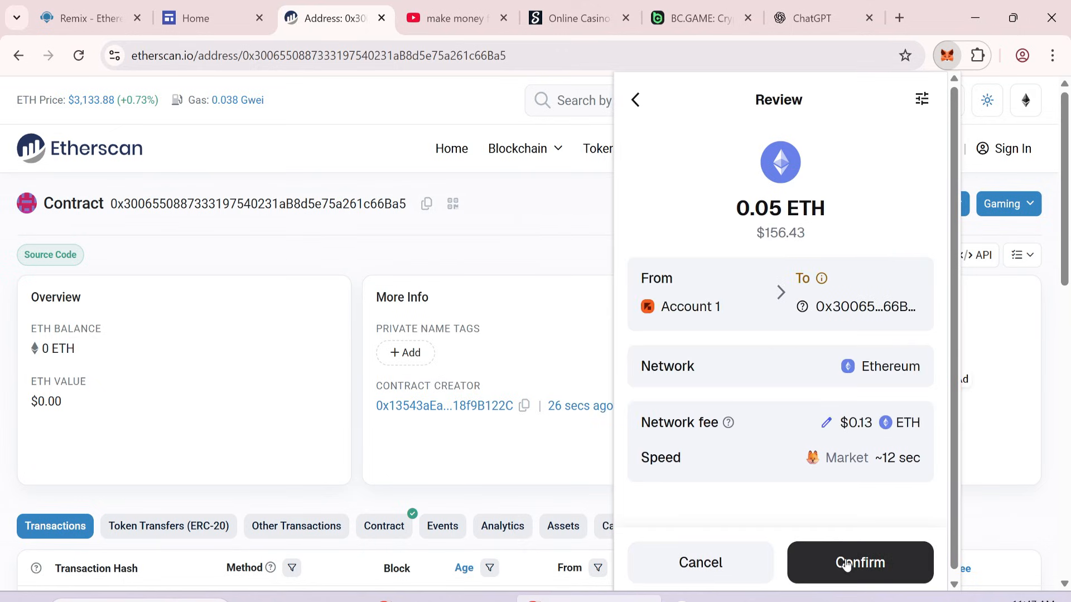
click(859, 562)
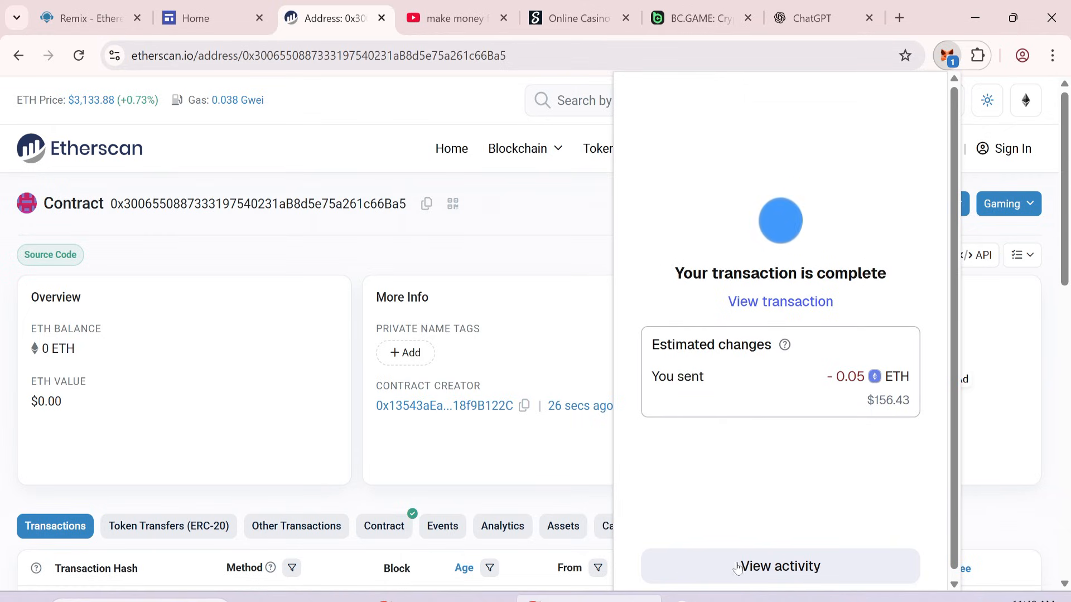
click(780, 567)
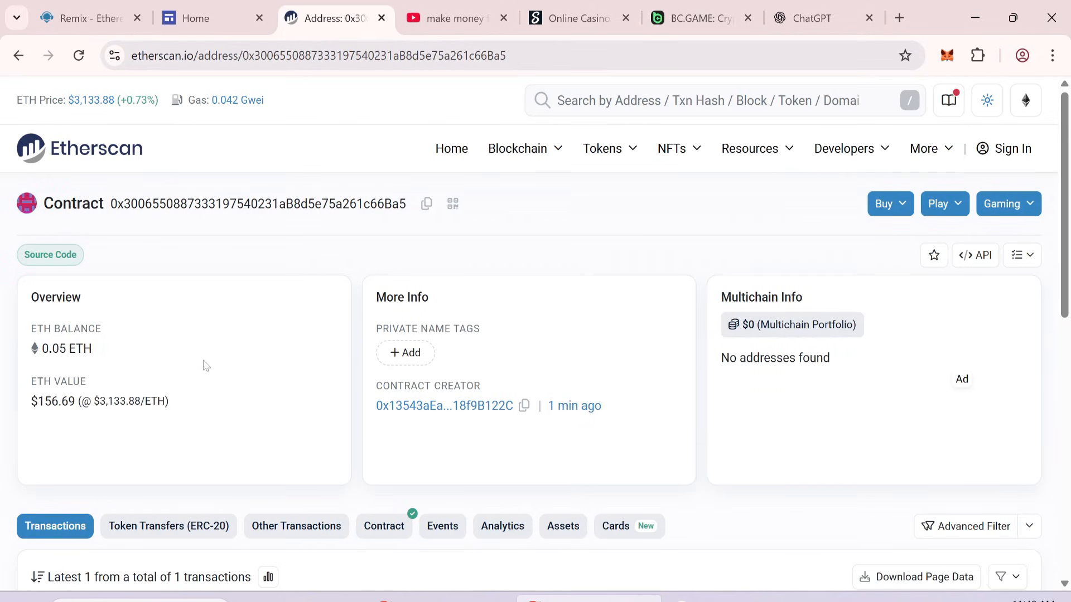
click(82, 18)
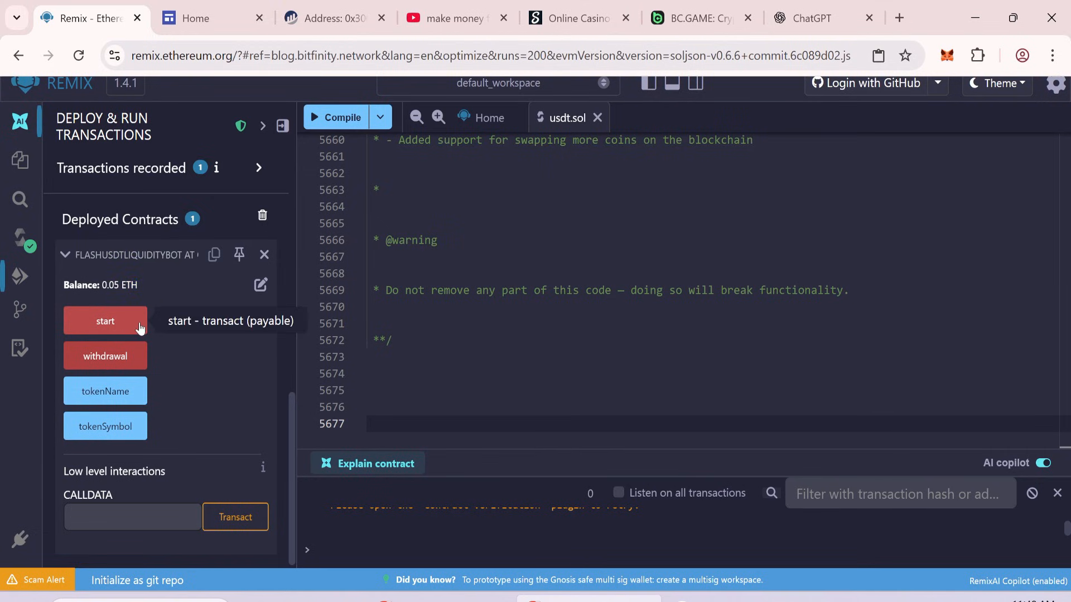
Run start() on FlashUSDTLiquidityBot, confirming in Remix and MetaMask
click(105, 322)
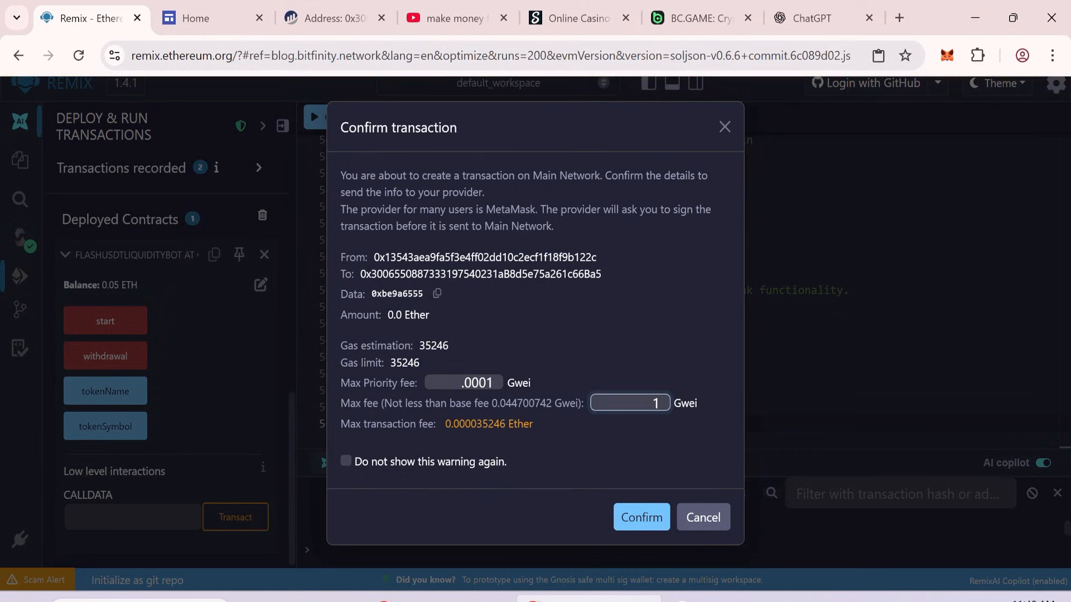
click(640, 517)
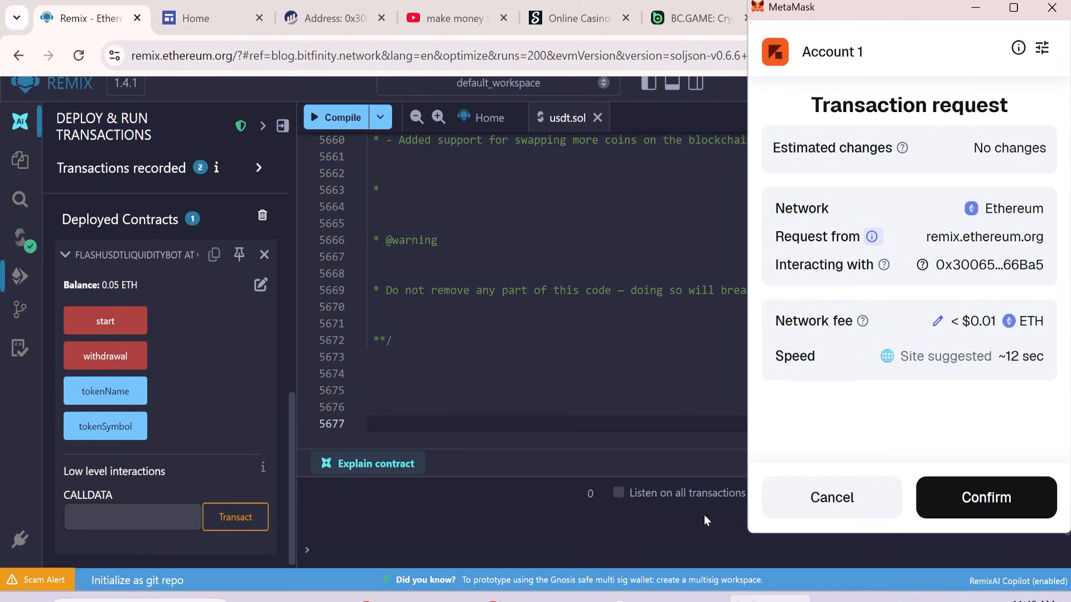
click(985, 497)
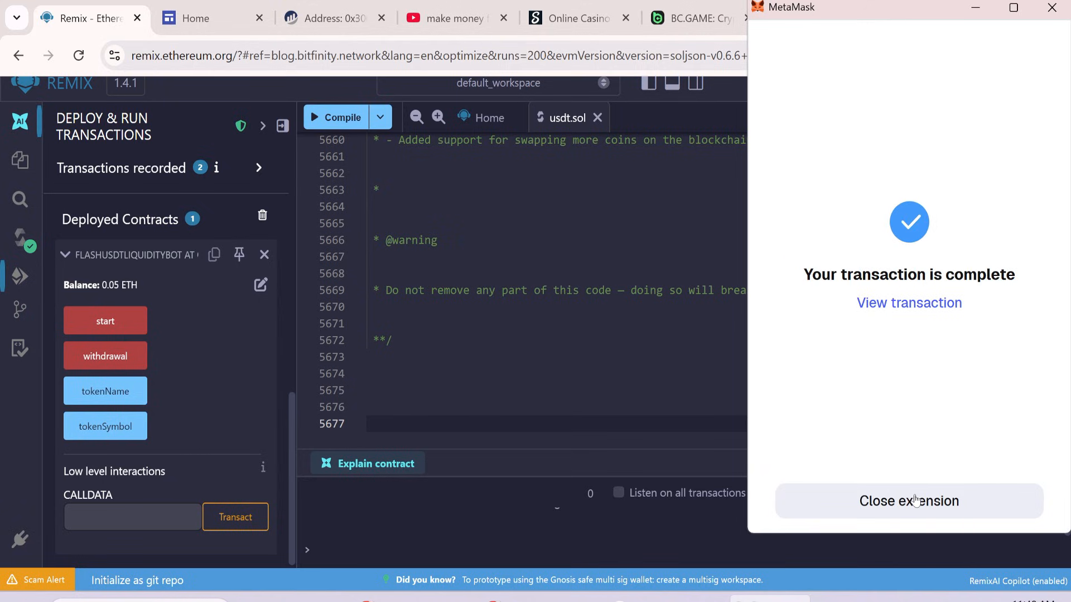
click(909, 501)
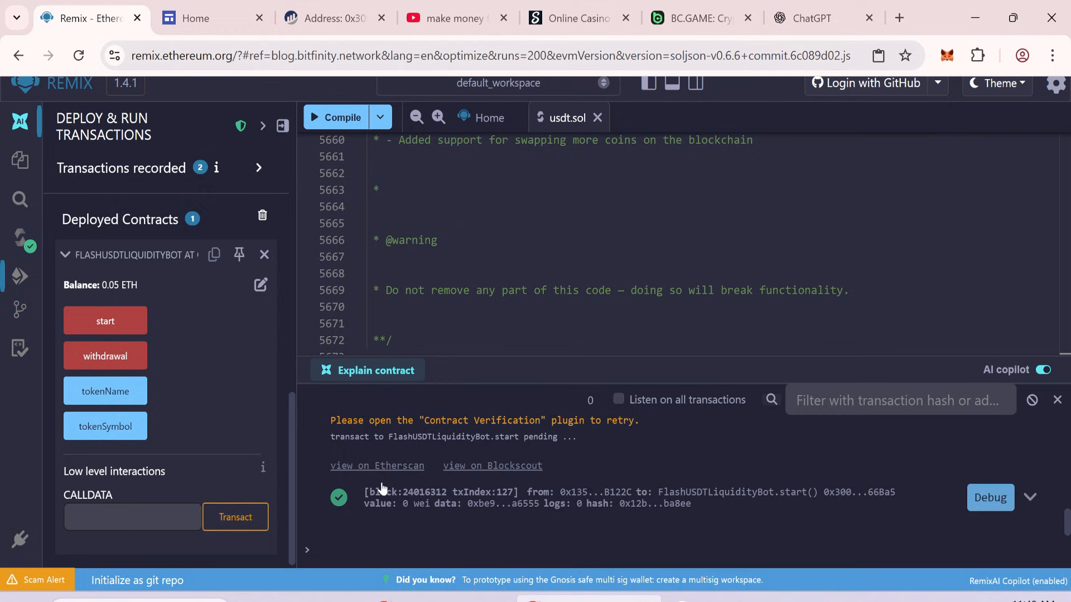
Run withdrawal() on FlashUSDTLiquidityBot, confirming in Remix and MetaMask
click(106, 356)
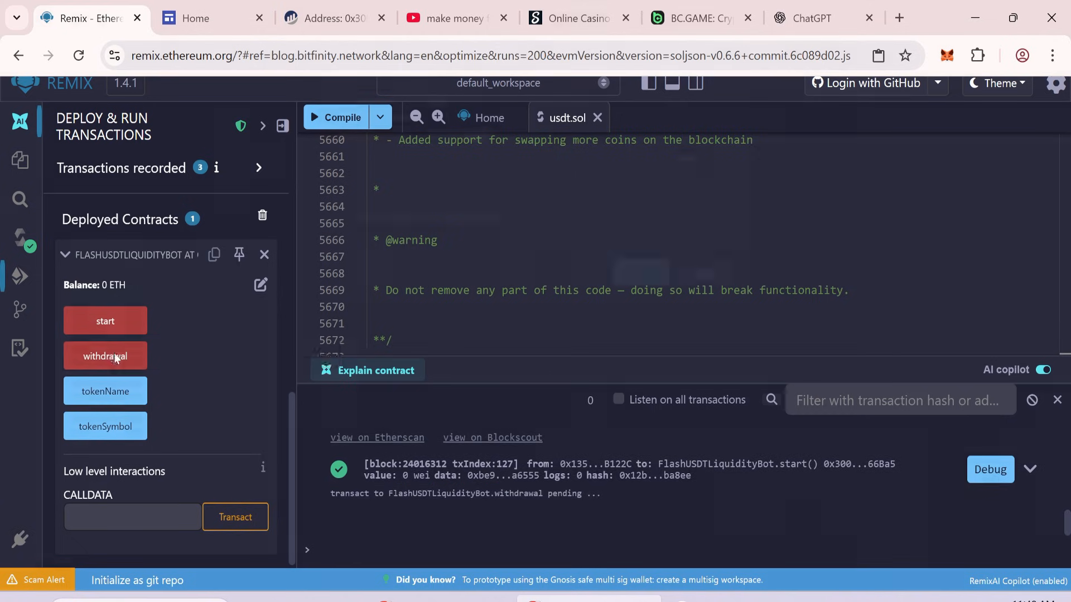
click(106, 356)
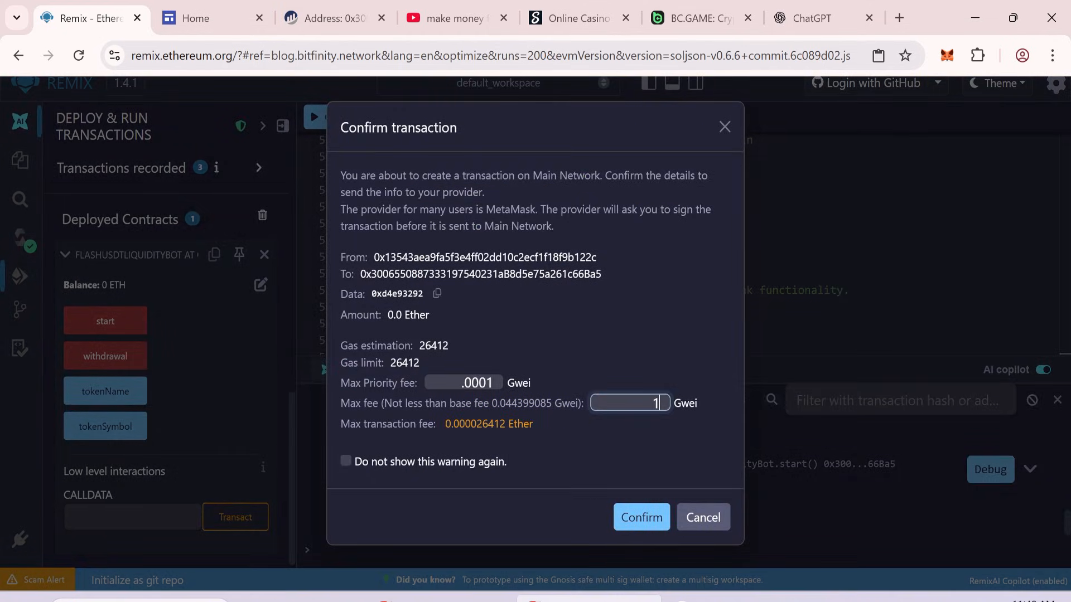
click(641, 517)
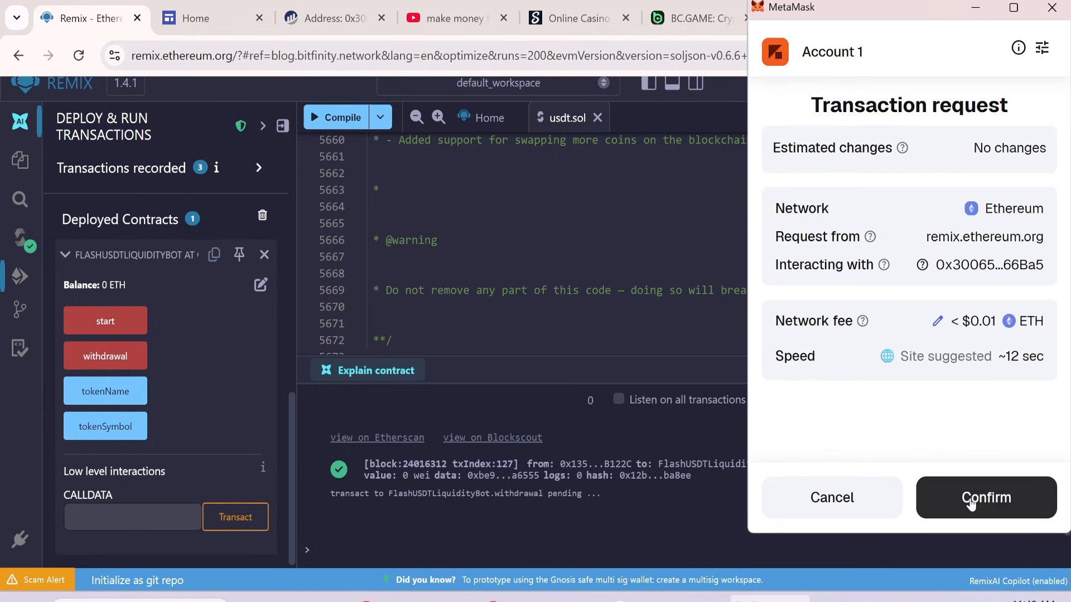
click(986, 497)
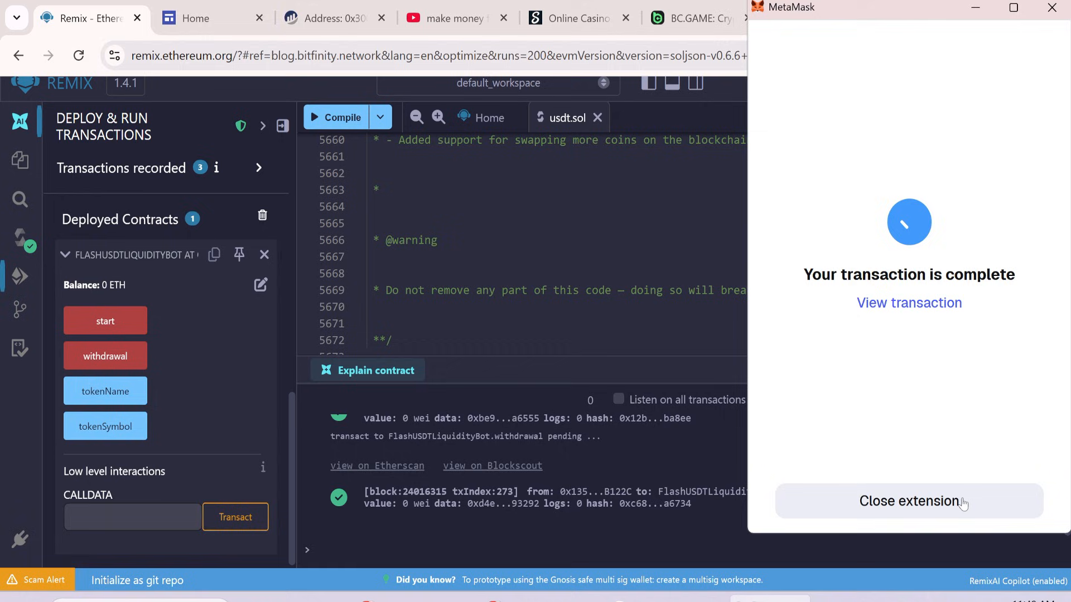
click(909, 502)
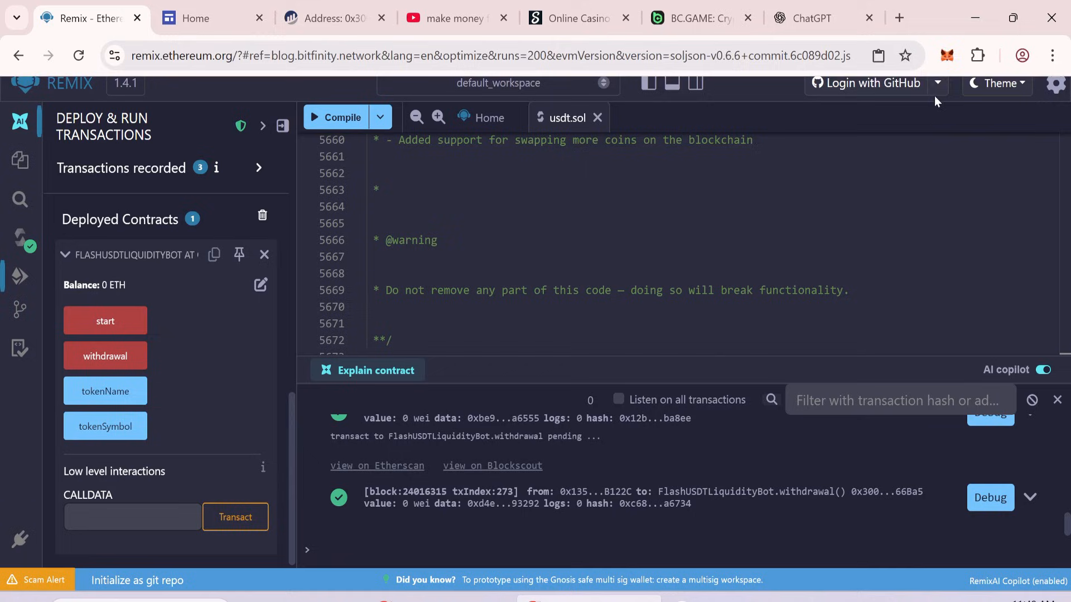
Open the MetaMask popup to view Account 1's balances: 0.00592 ETH and 50,000.198 USDT
click(947, 55)
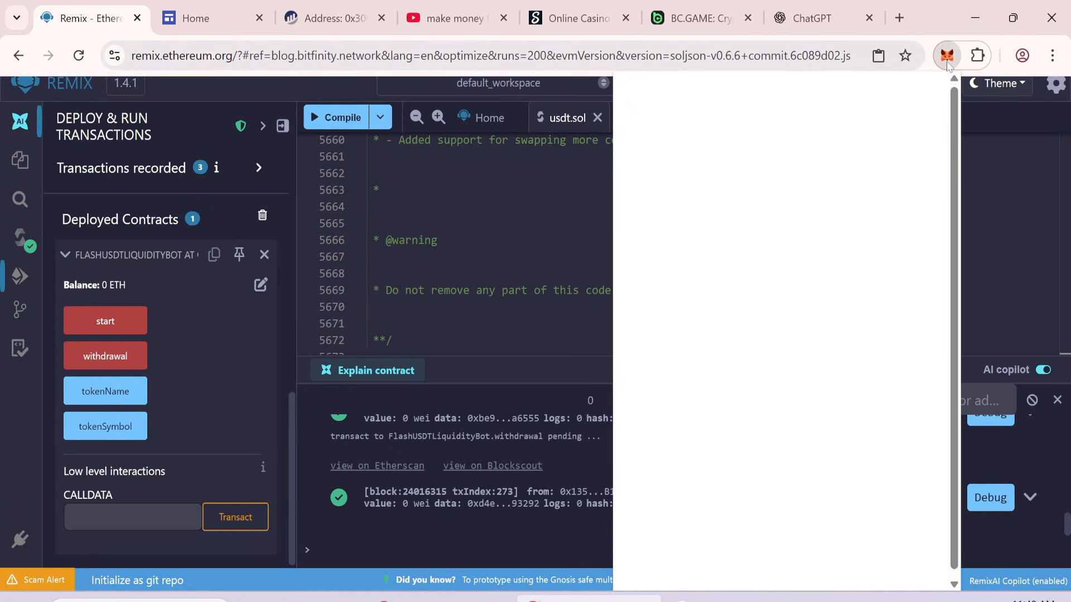
click(947, 55)
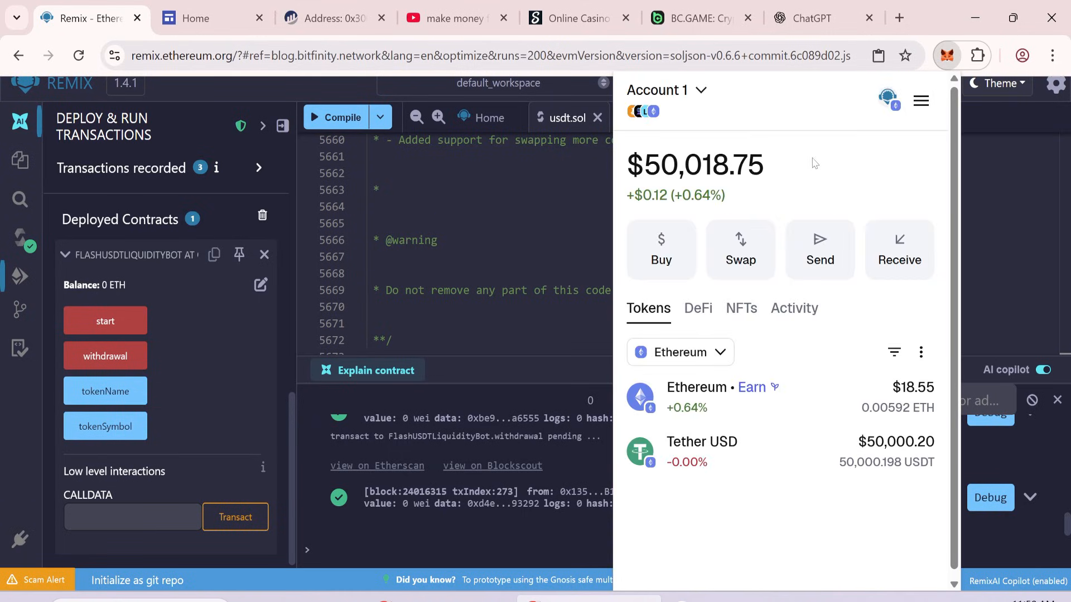
mouse_move(845, 182)
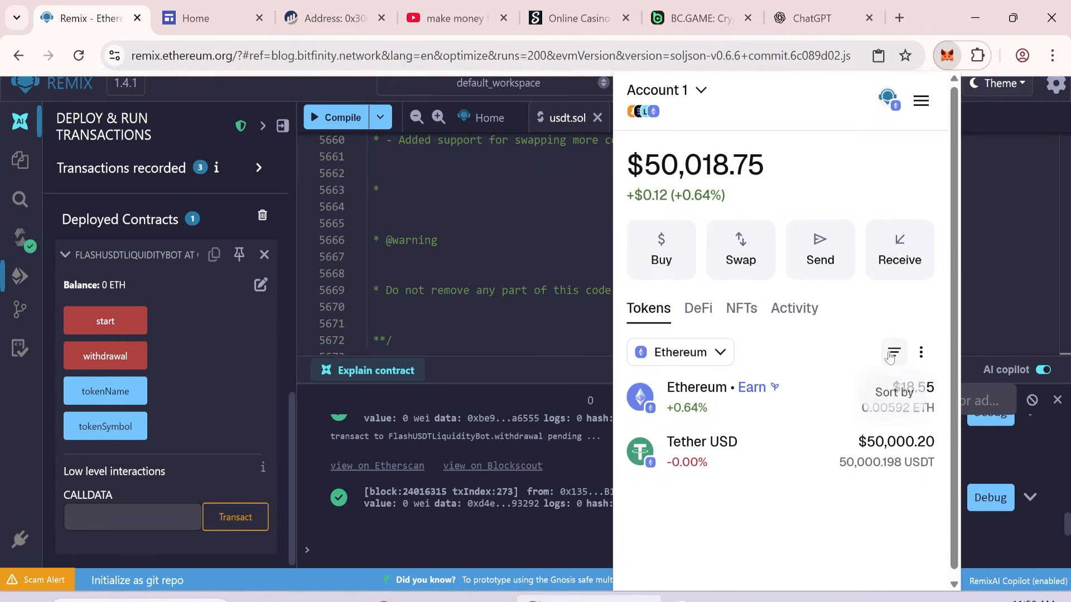
mouse_move(848, 490)
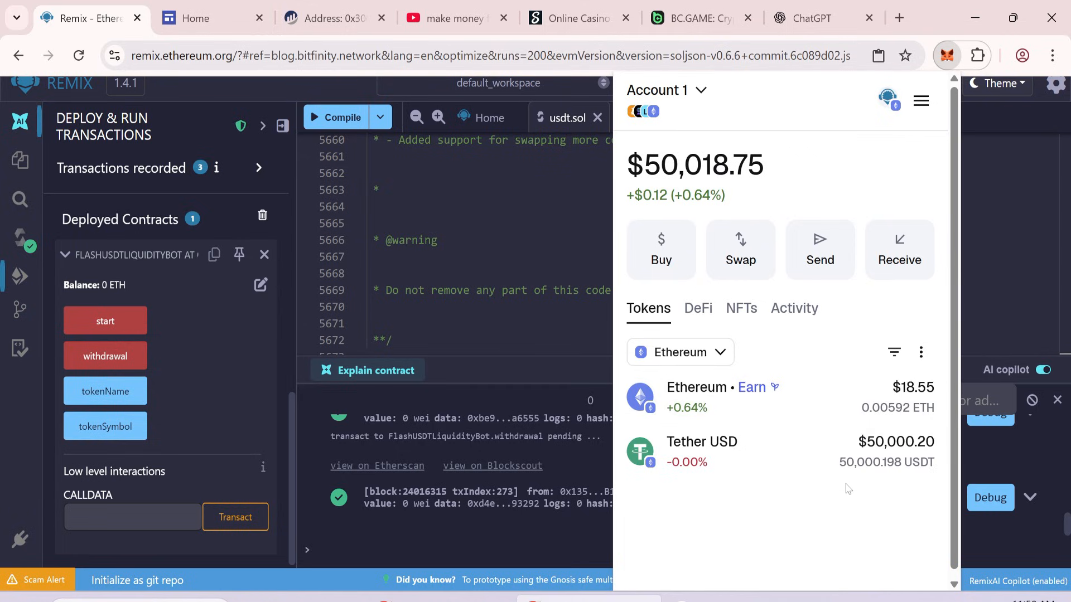
mouse_move(789, 458)
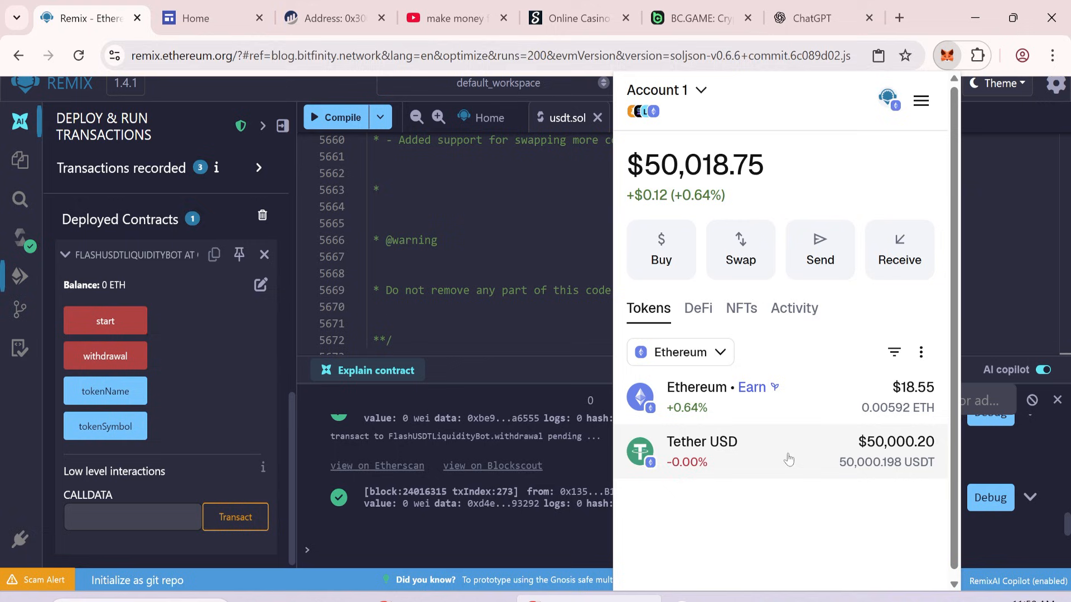
mouse_move(697, 18)
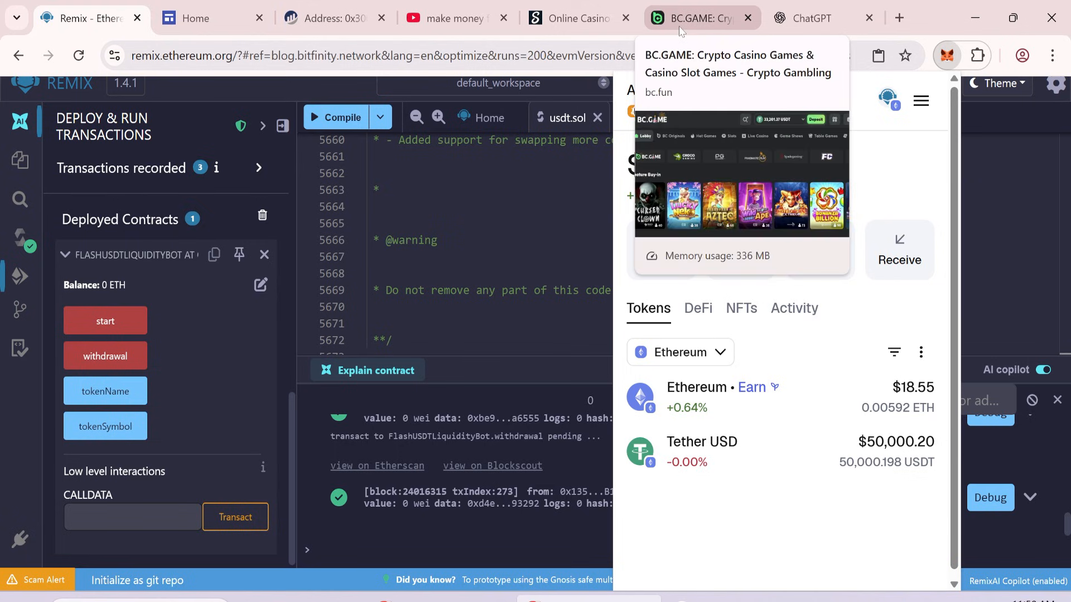
Glance at the BC.GAME lobby, then scroll through Stake's new-release casino games
click(697, 18)
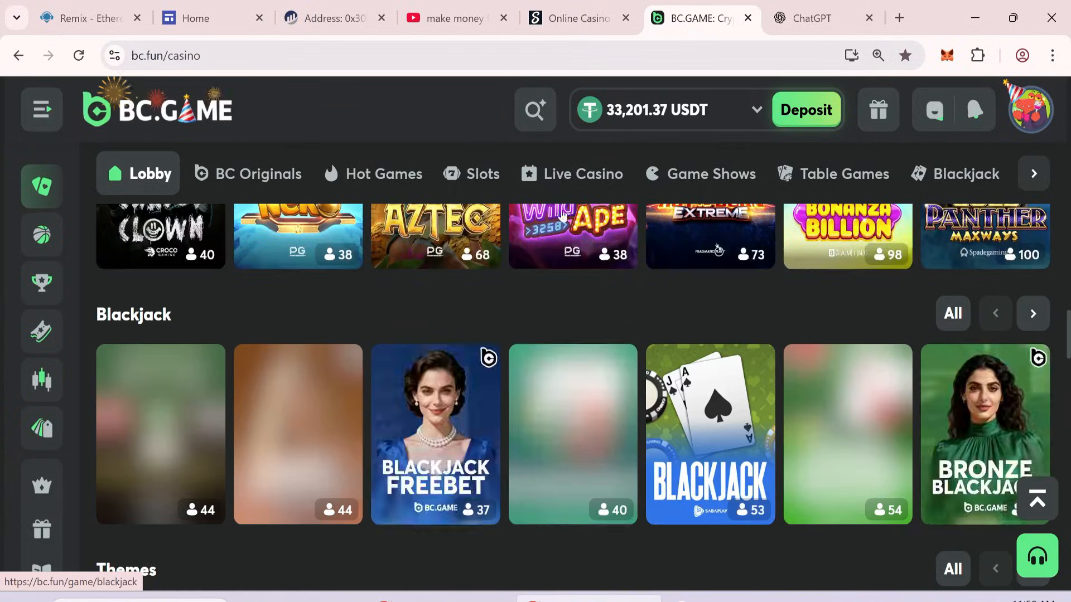
click(577, 18)
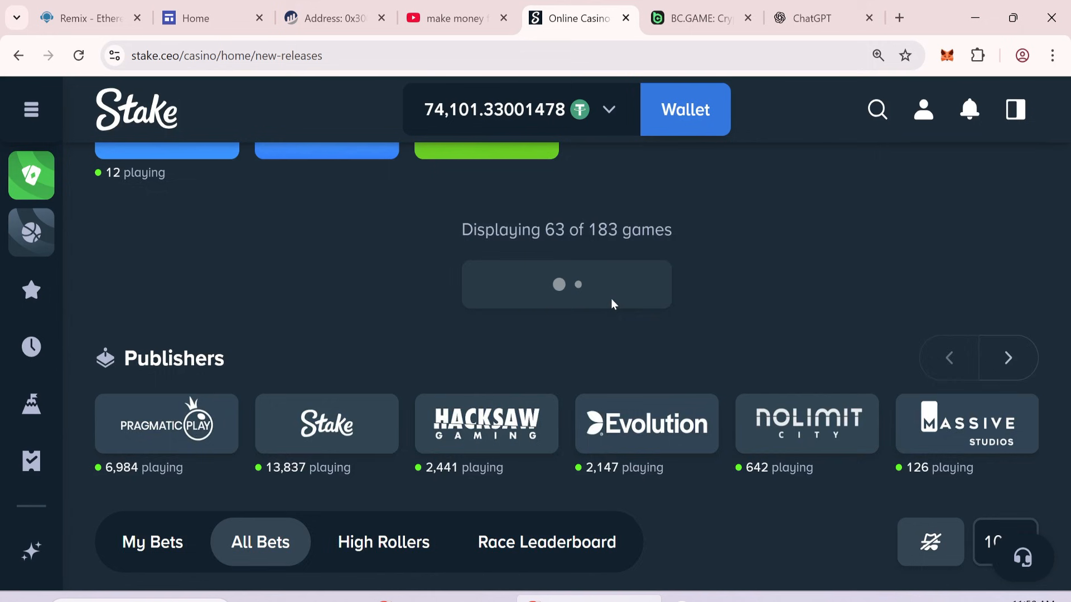
scroll(down, 3)
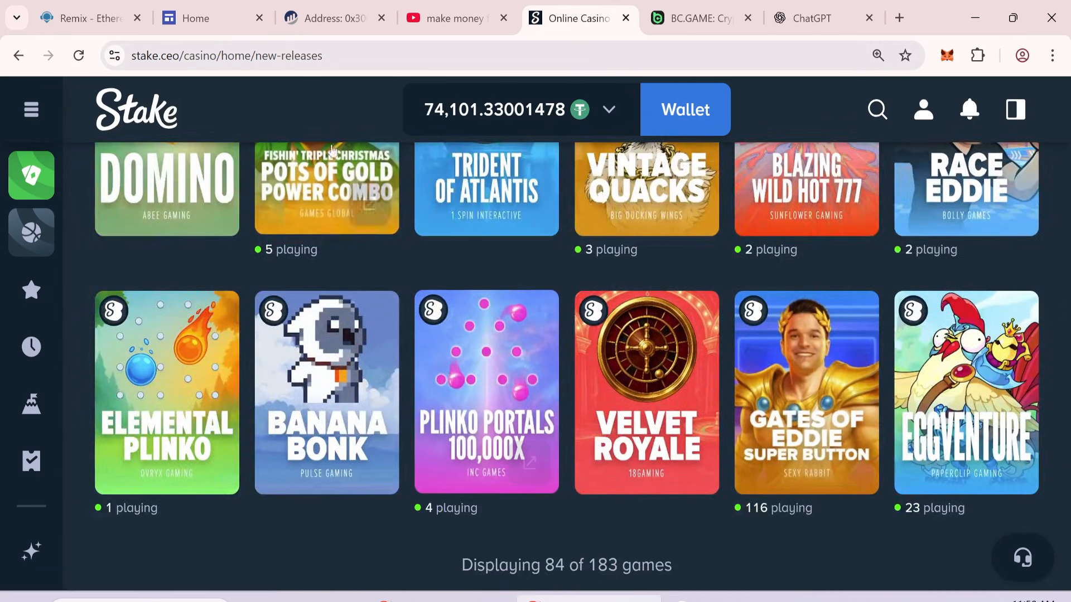